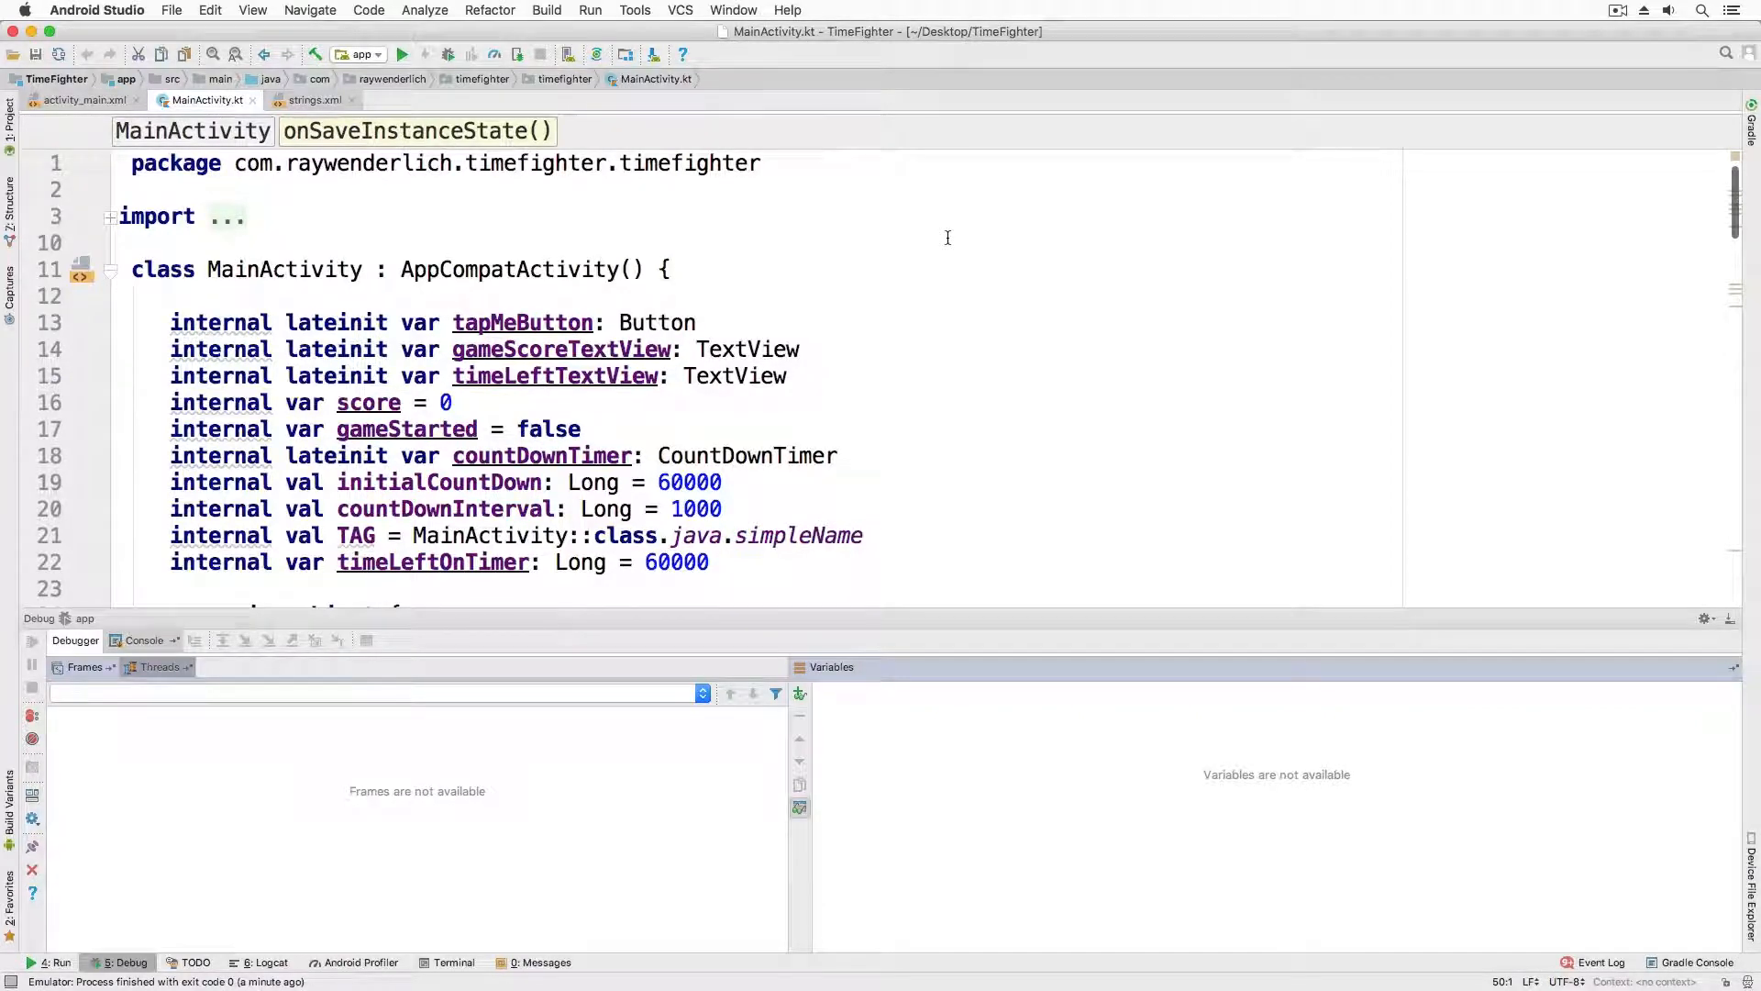
Add a line breakpoint on the Log.d line 50 inside onSaveInstanceState in MainActivity.kt
{"action": "scroll", "scroll_direction": "down", "scroll_amount": 3}
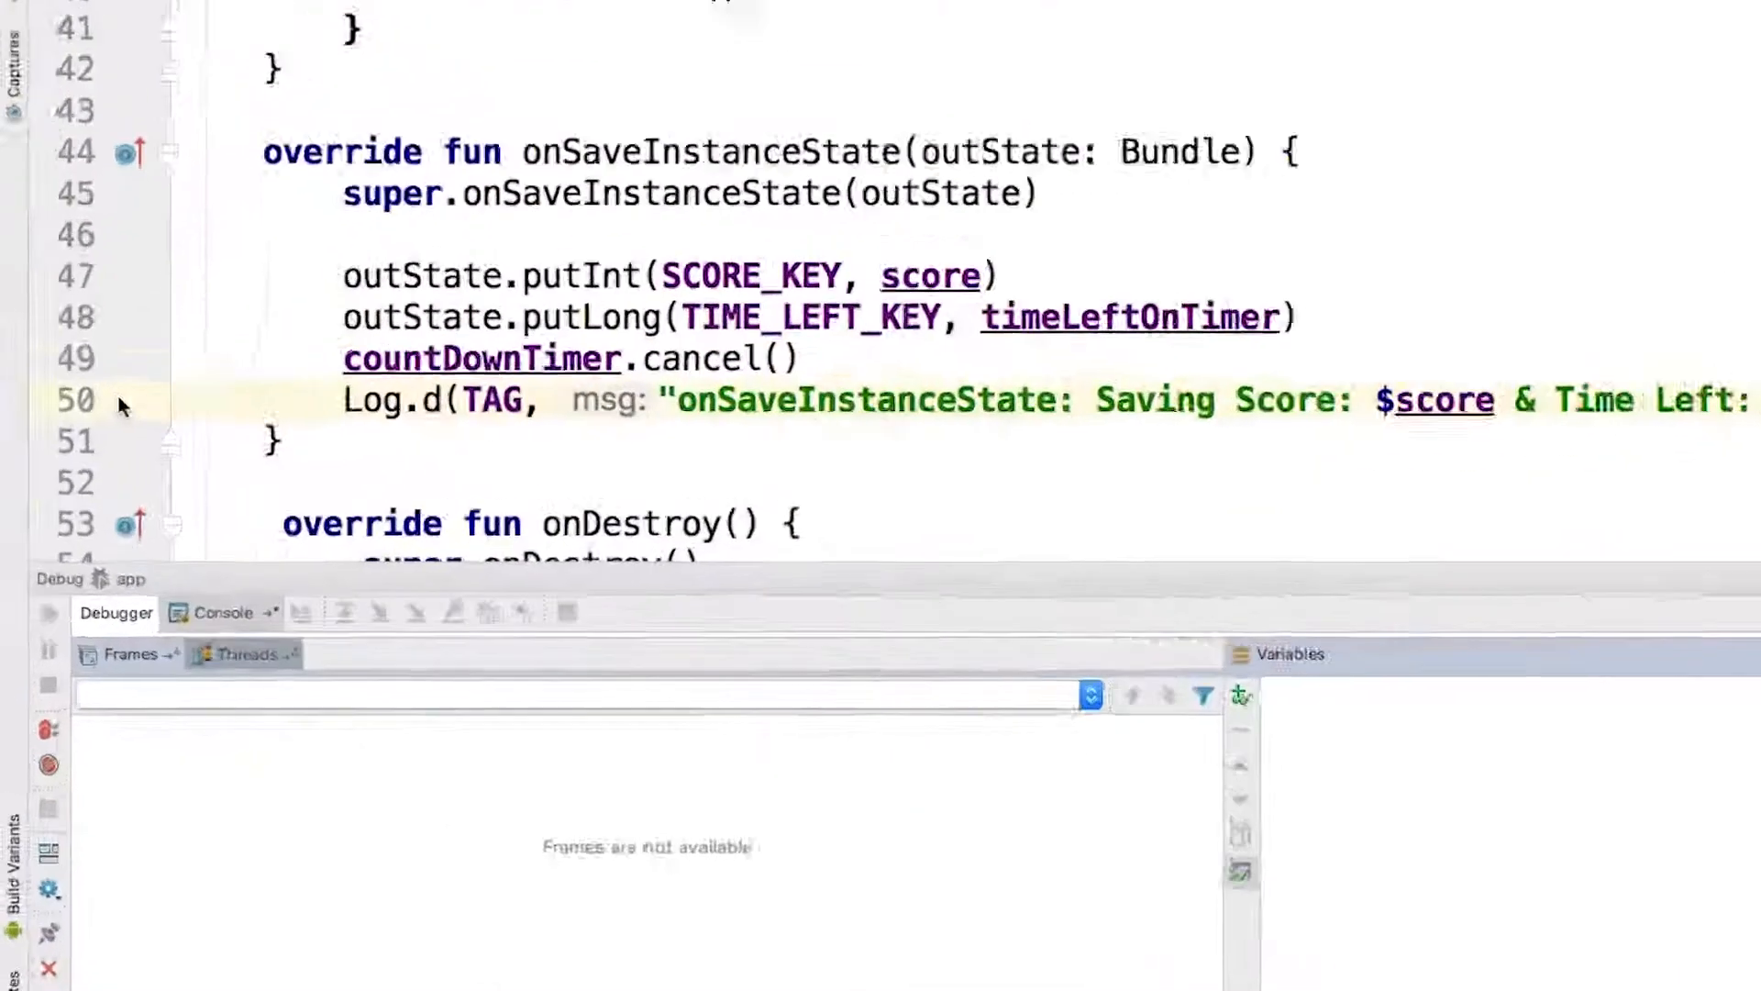
{"action": "left_click", "coordinate": [125, 400]}
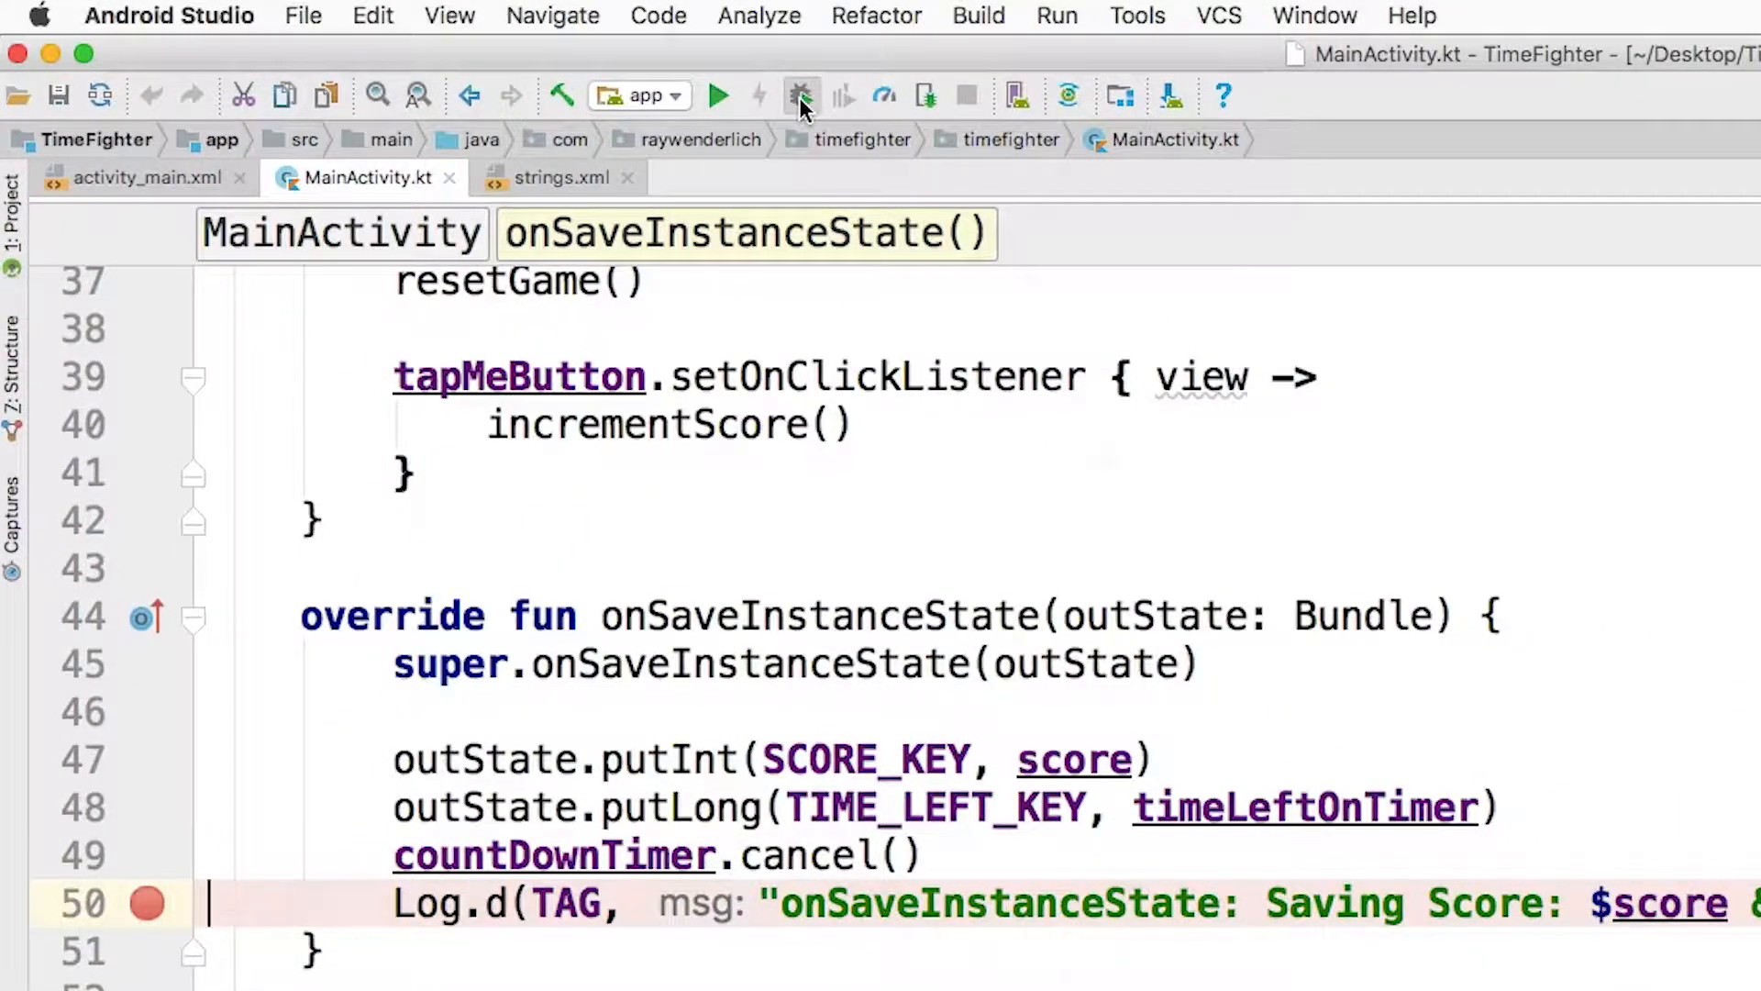
Debug 'app' so TimeFighter runs on the Pixel 2 emulator with the debugger attached
{"action": "left_click", "coordinate": [800, 95]}
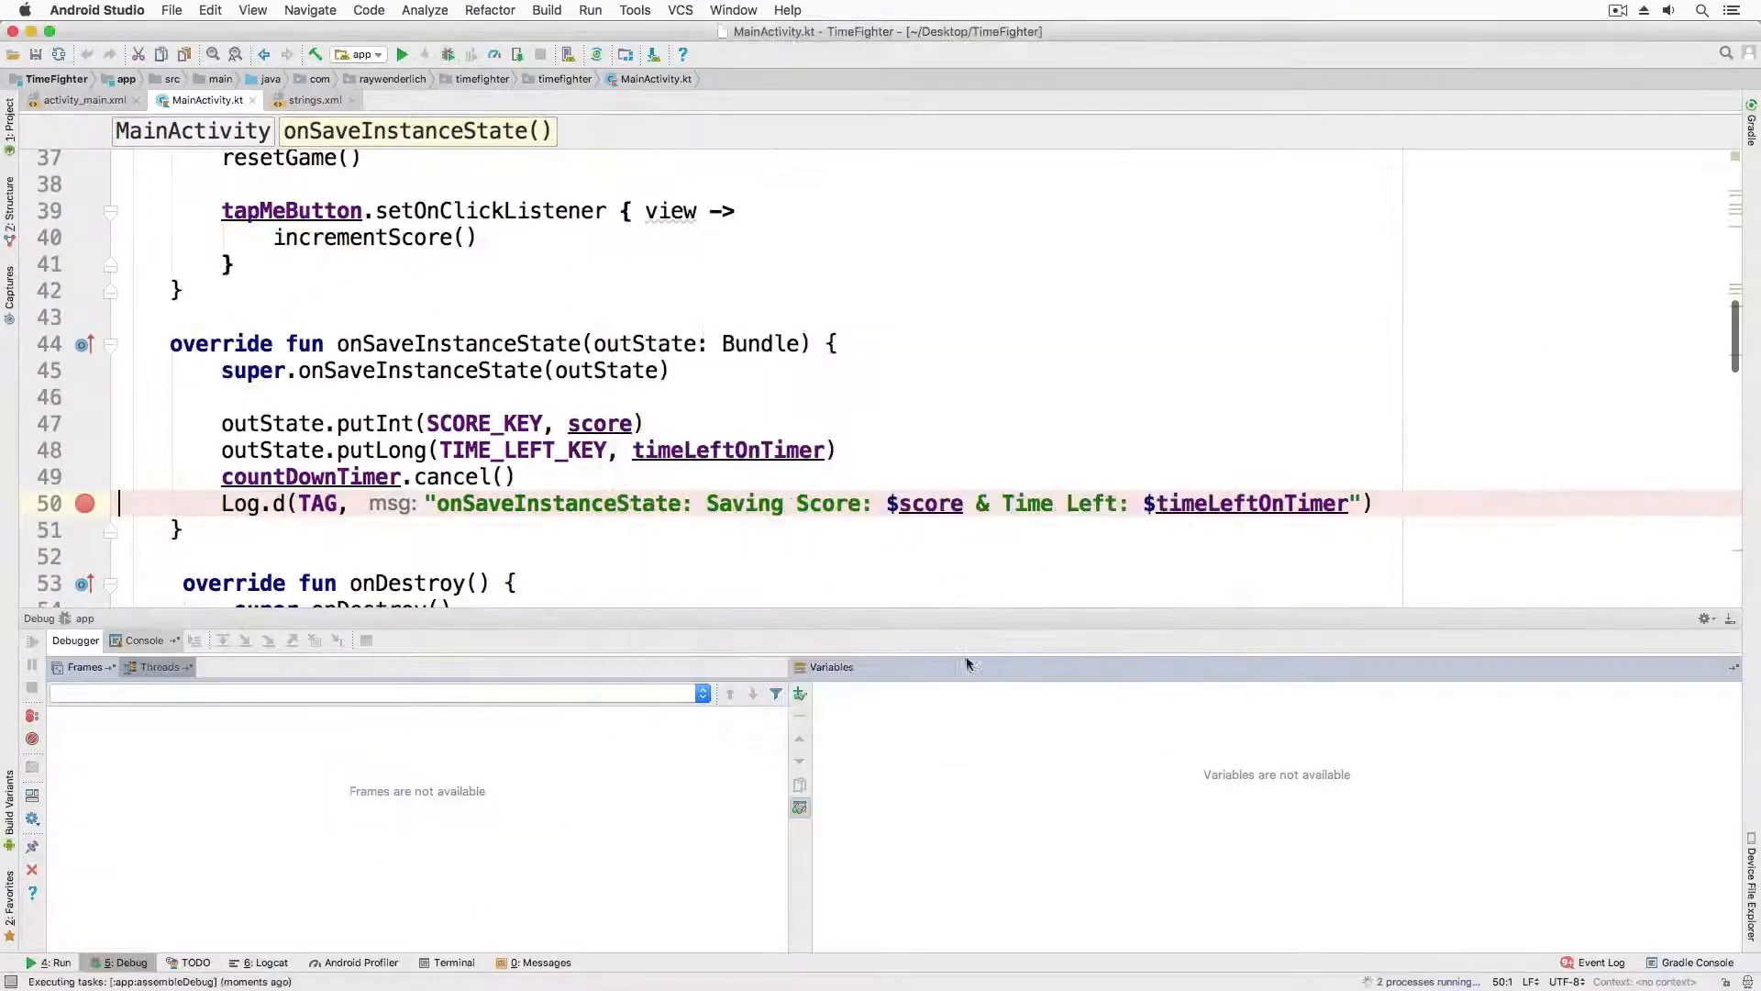
{"action": "left_click", "coordinate": [404, 51]}
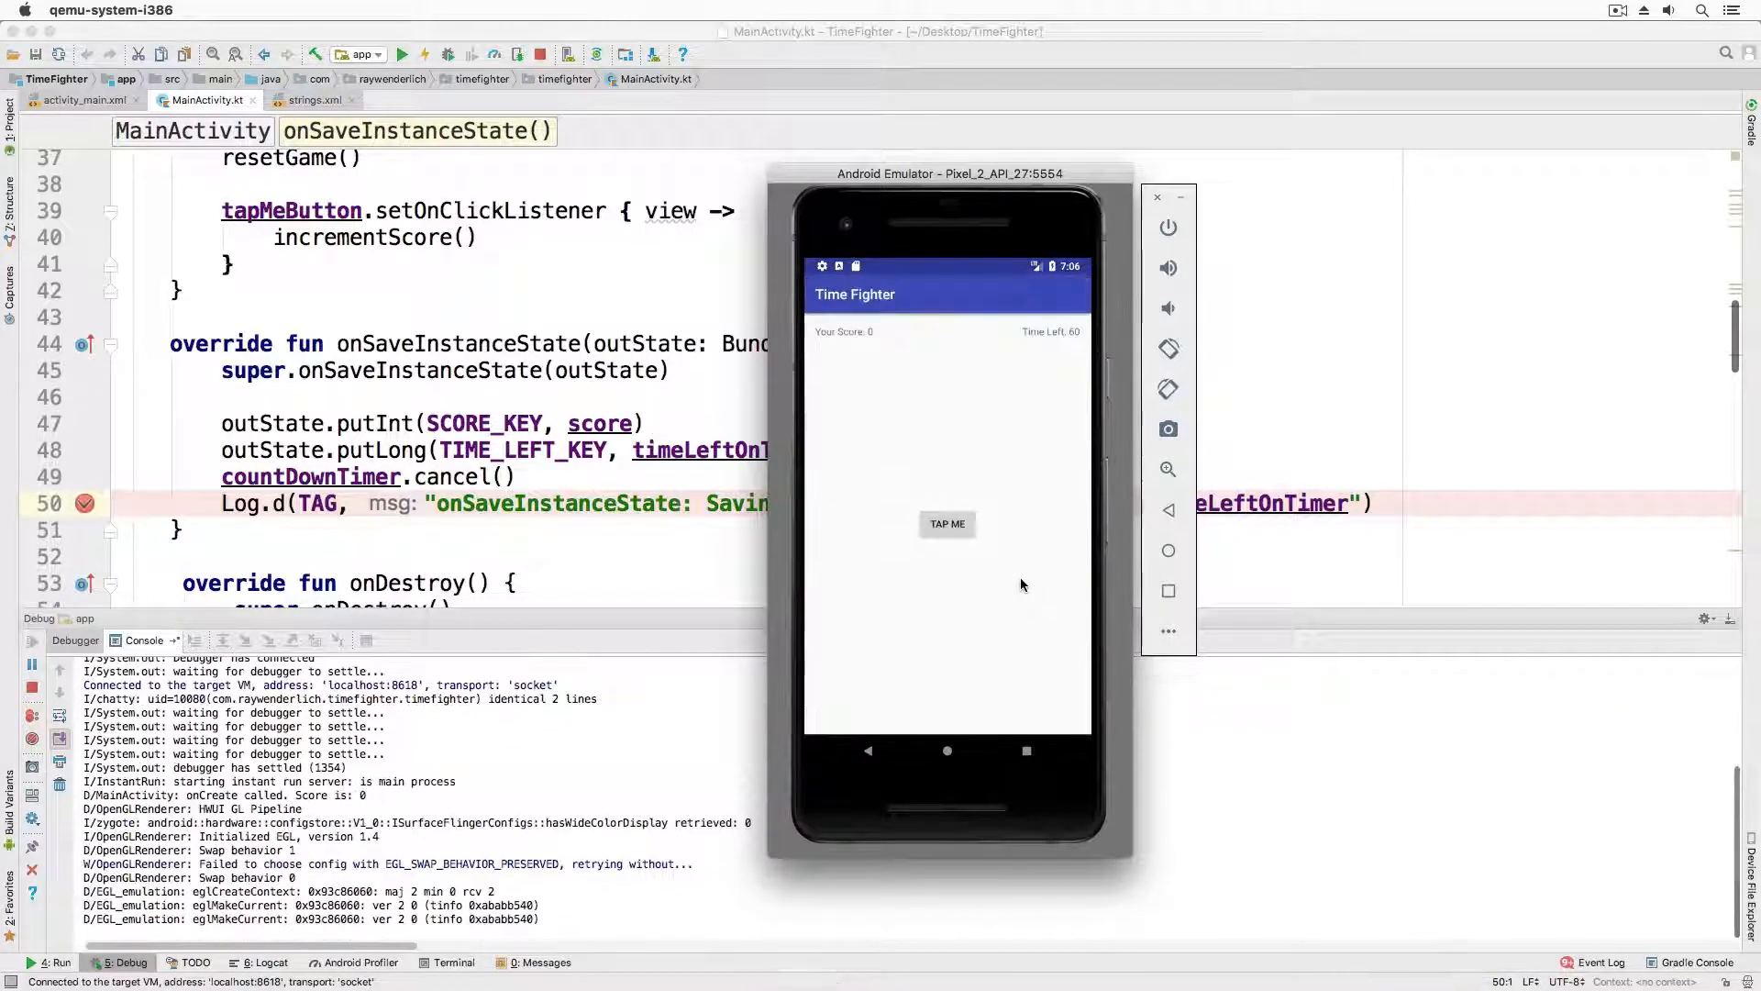
{"action": "mouse_move", "coordinate": [815, 557]}
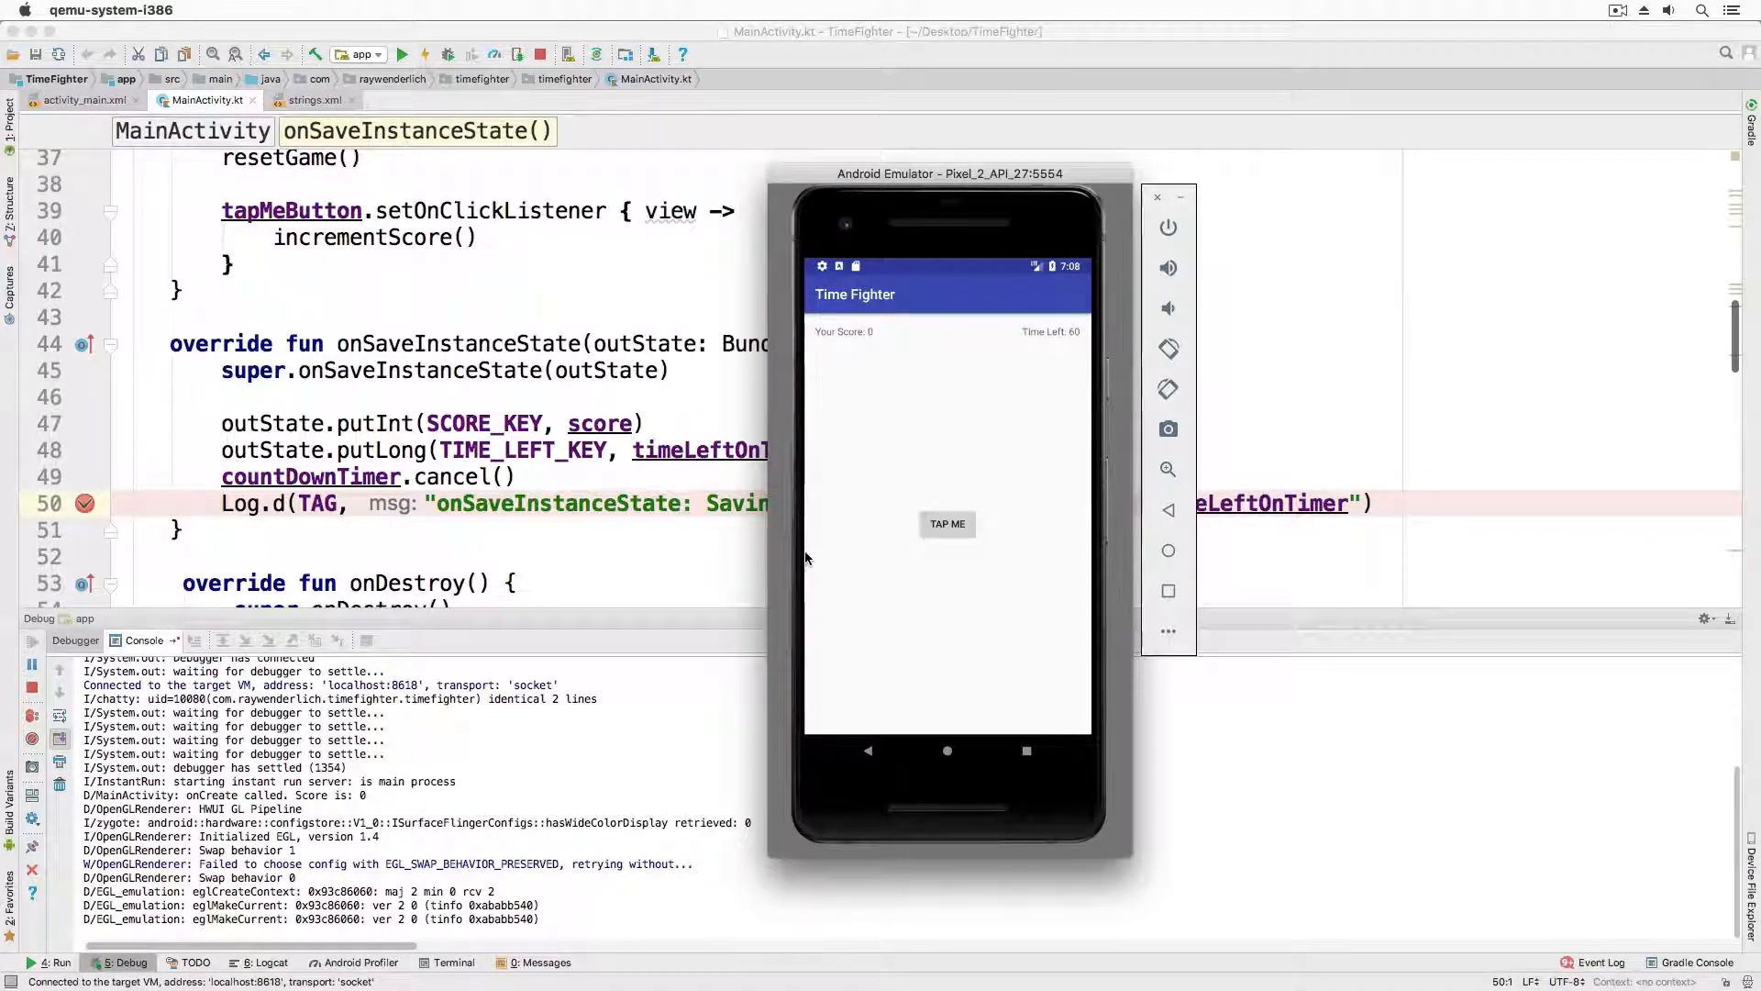
{"action": "mouse_move", "coordinate": [1182, 365]}
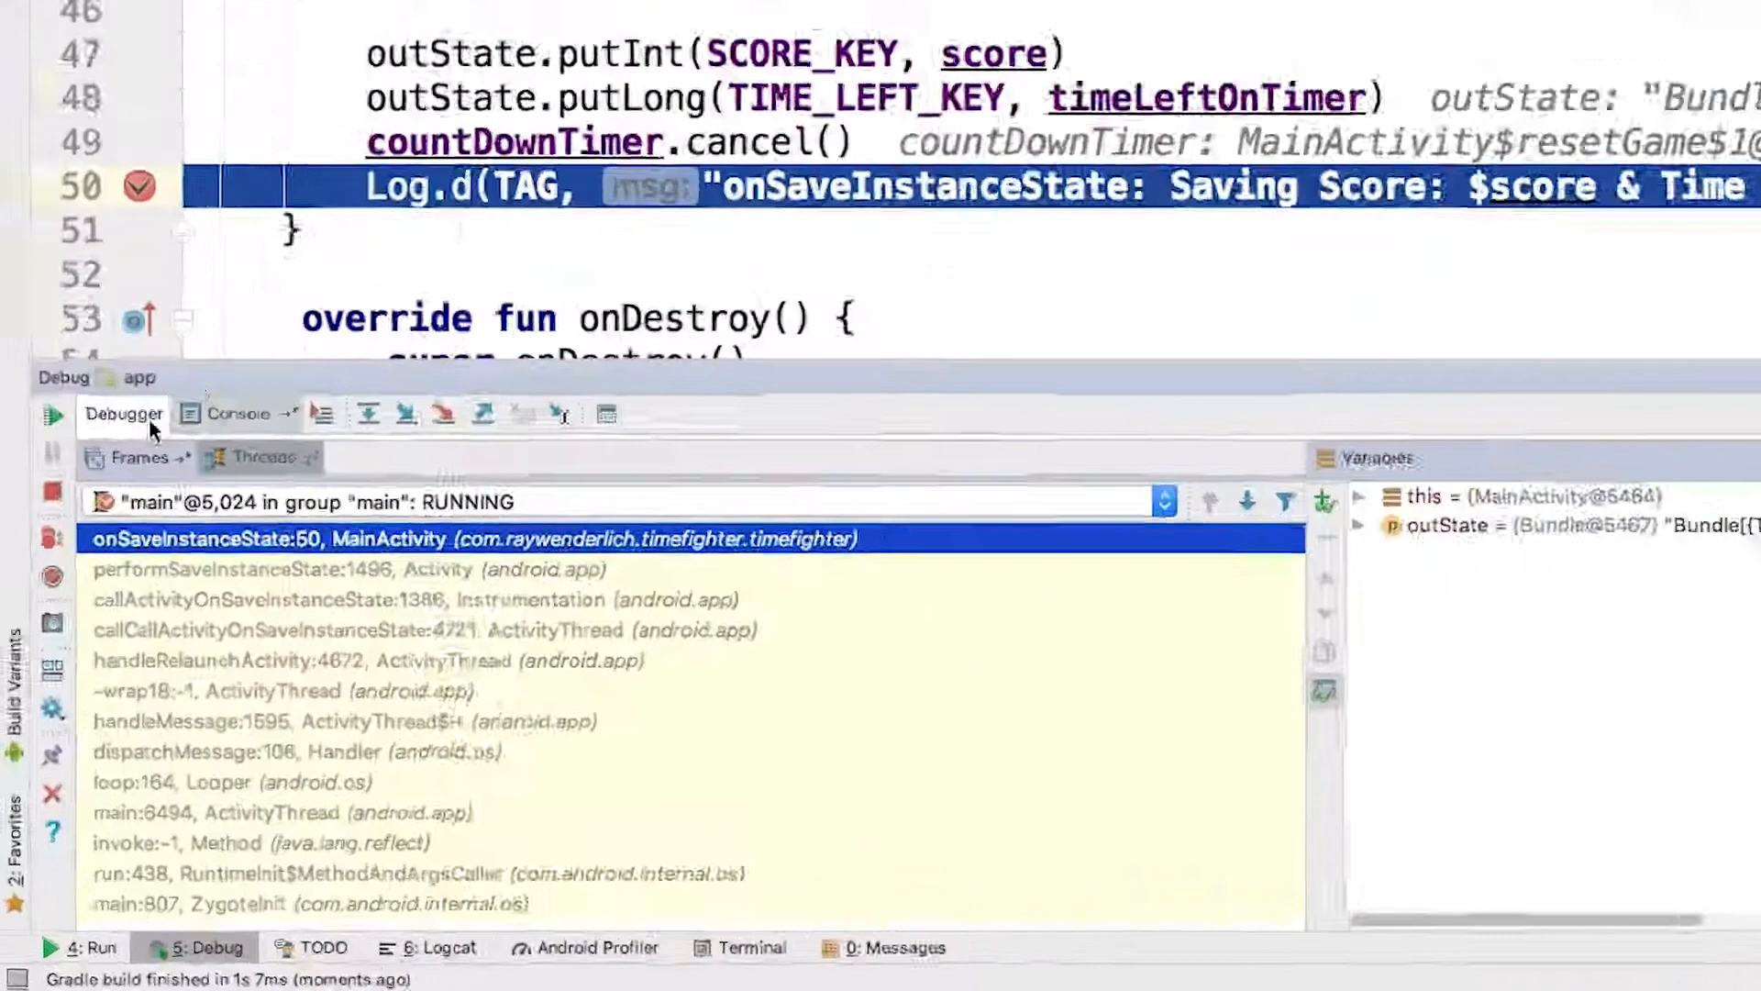
{"action": "mouse_move", "coordinate": [52, 315]}
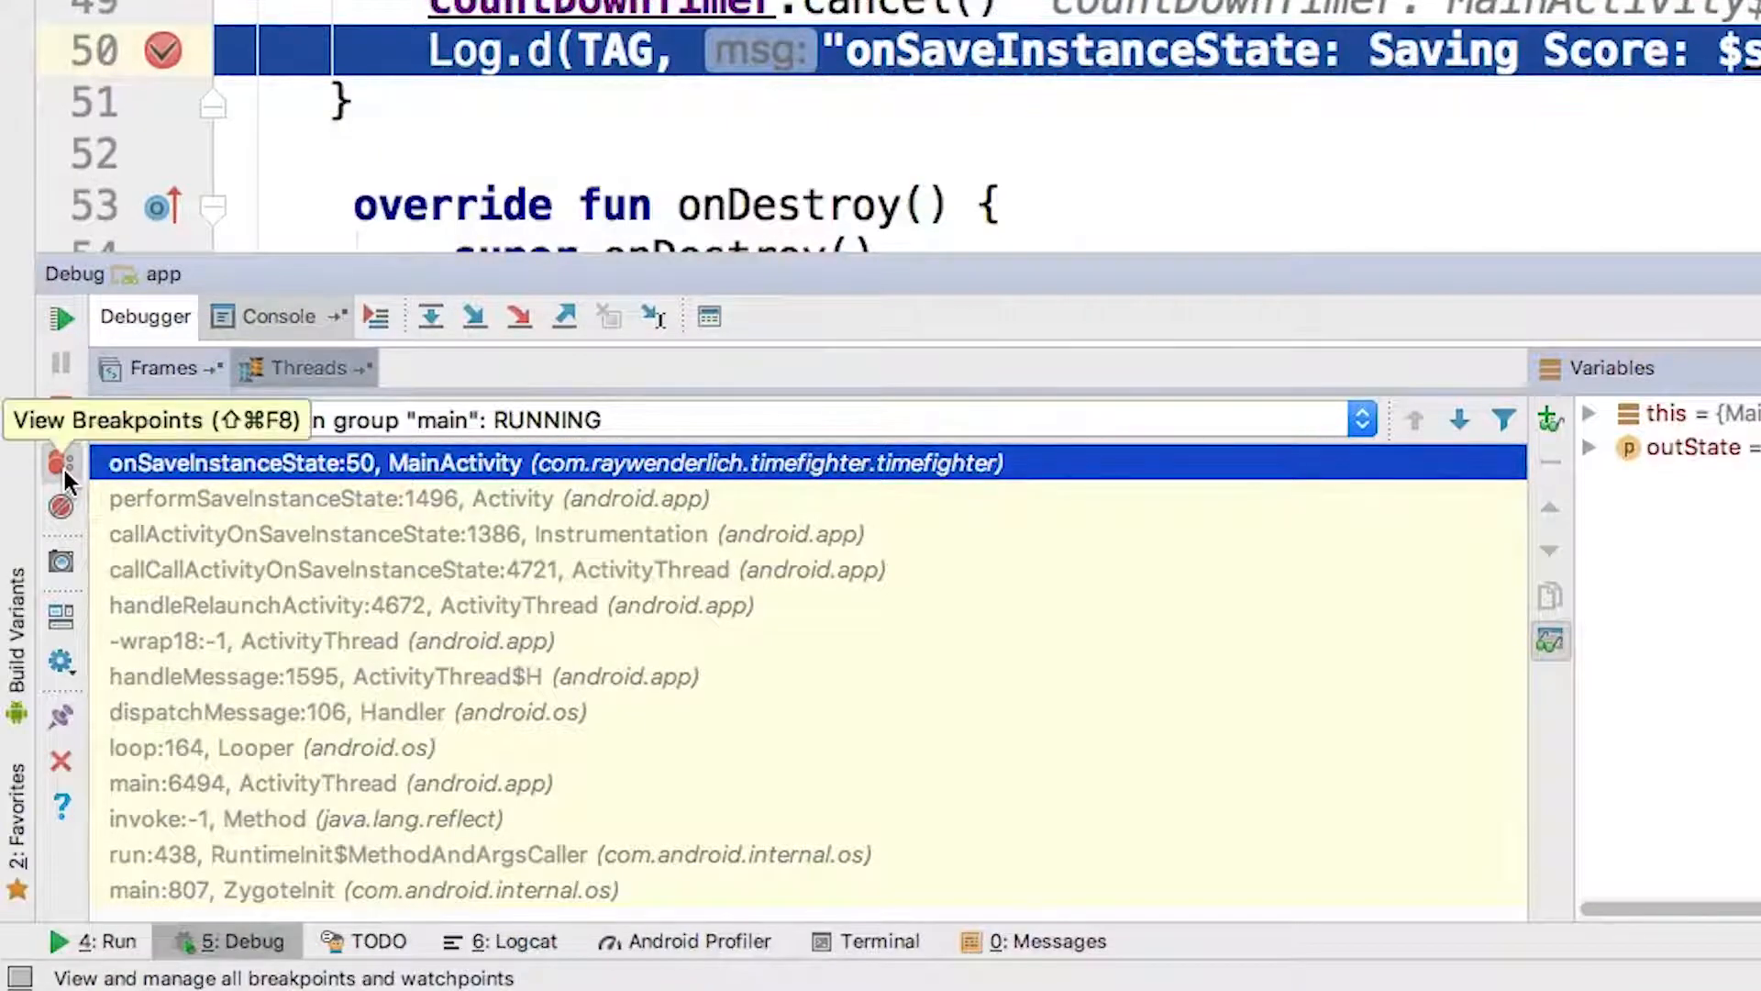
{"action": "left_click", "coordinate": [57, 466]}
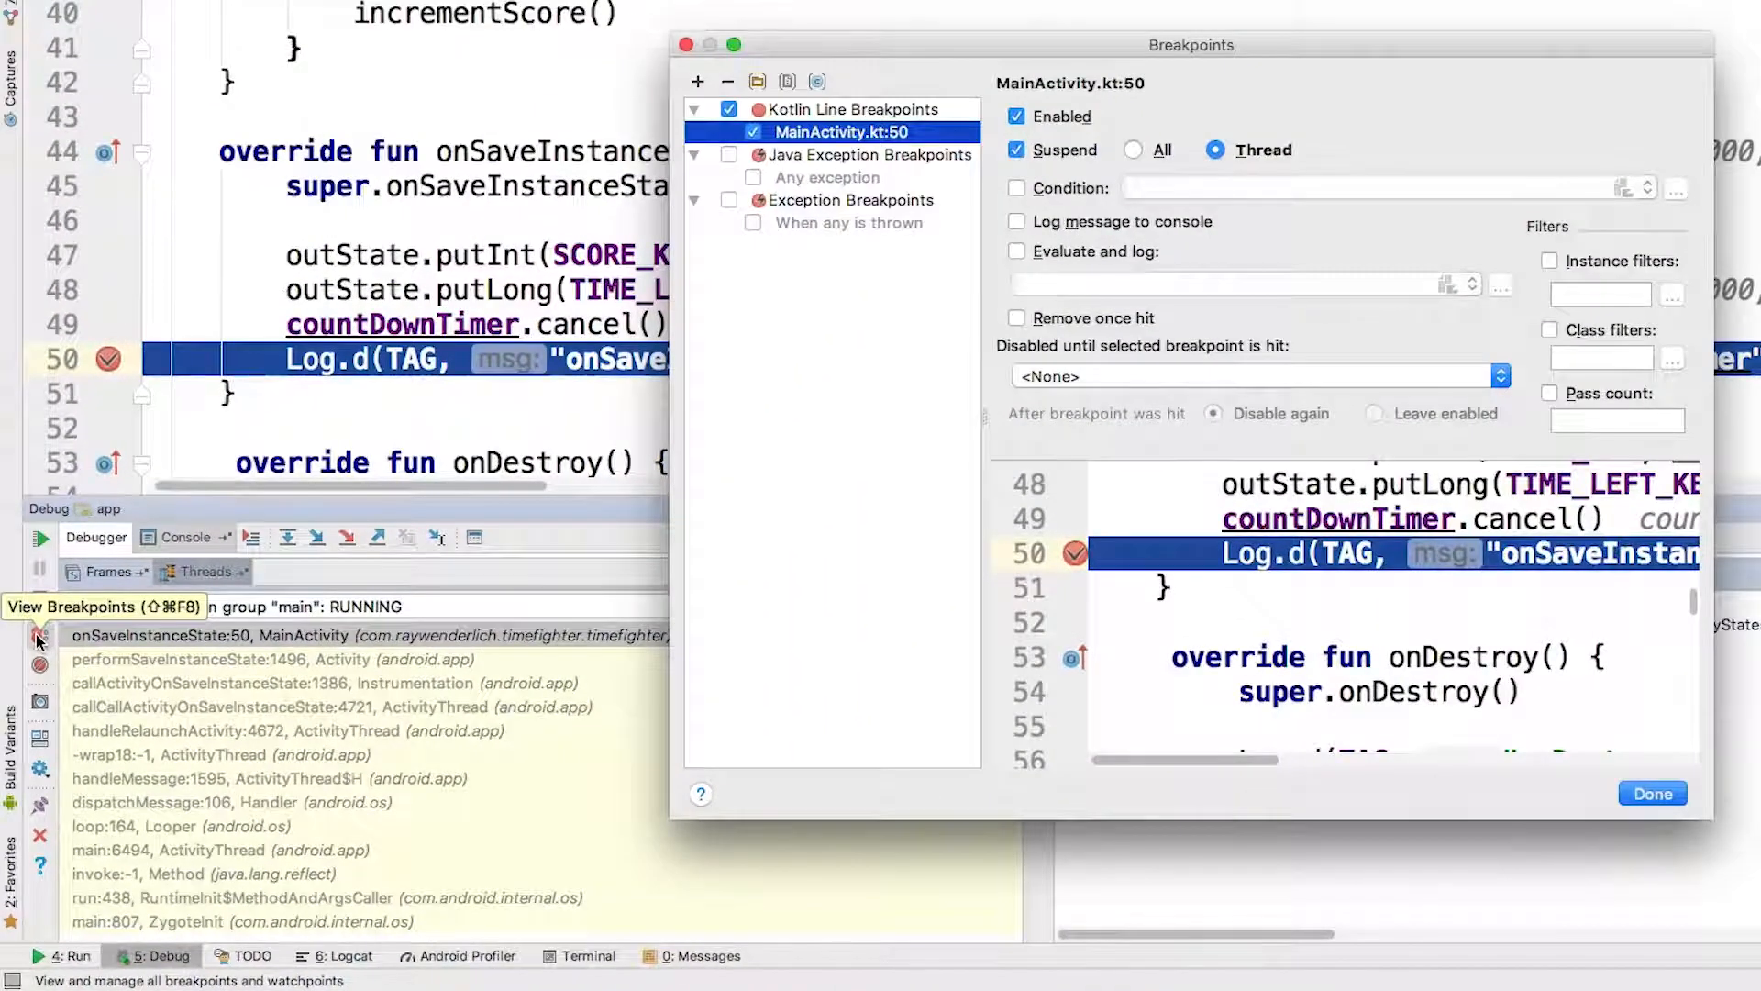
{"action": "left_click", "coordinate": [1651, 792]}
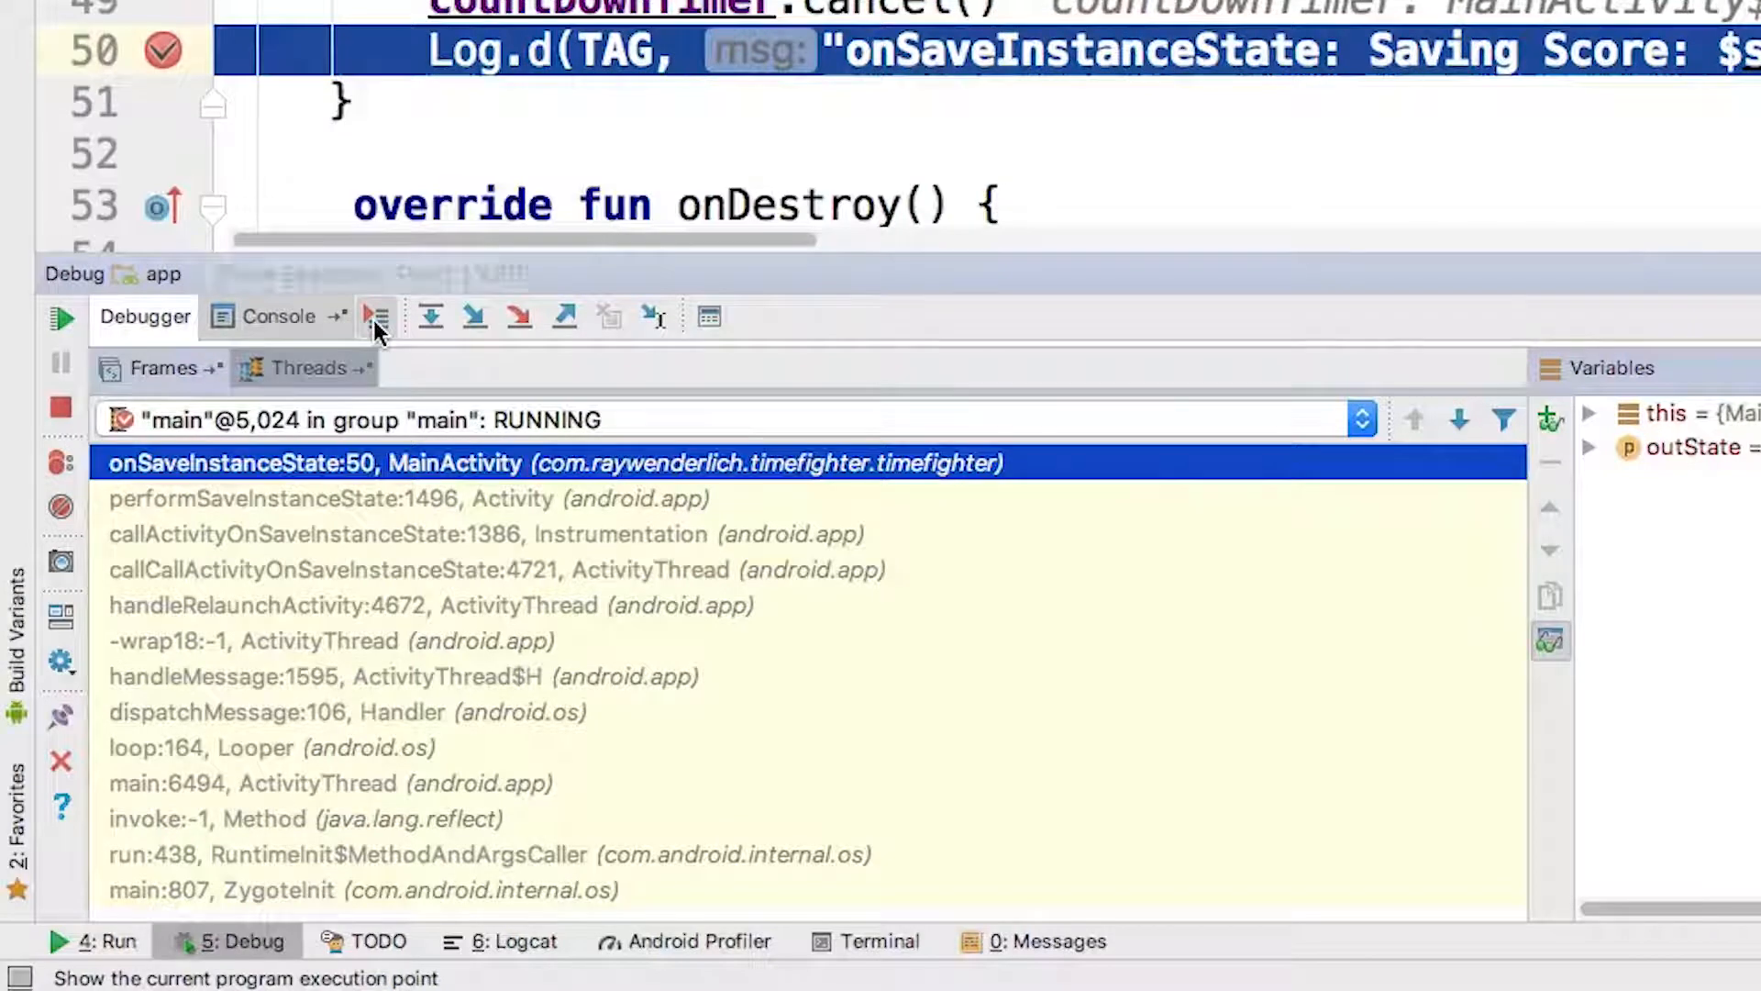
{"action": "mouse_move", "coordinate": [374, 315]}
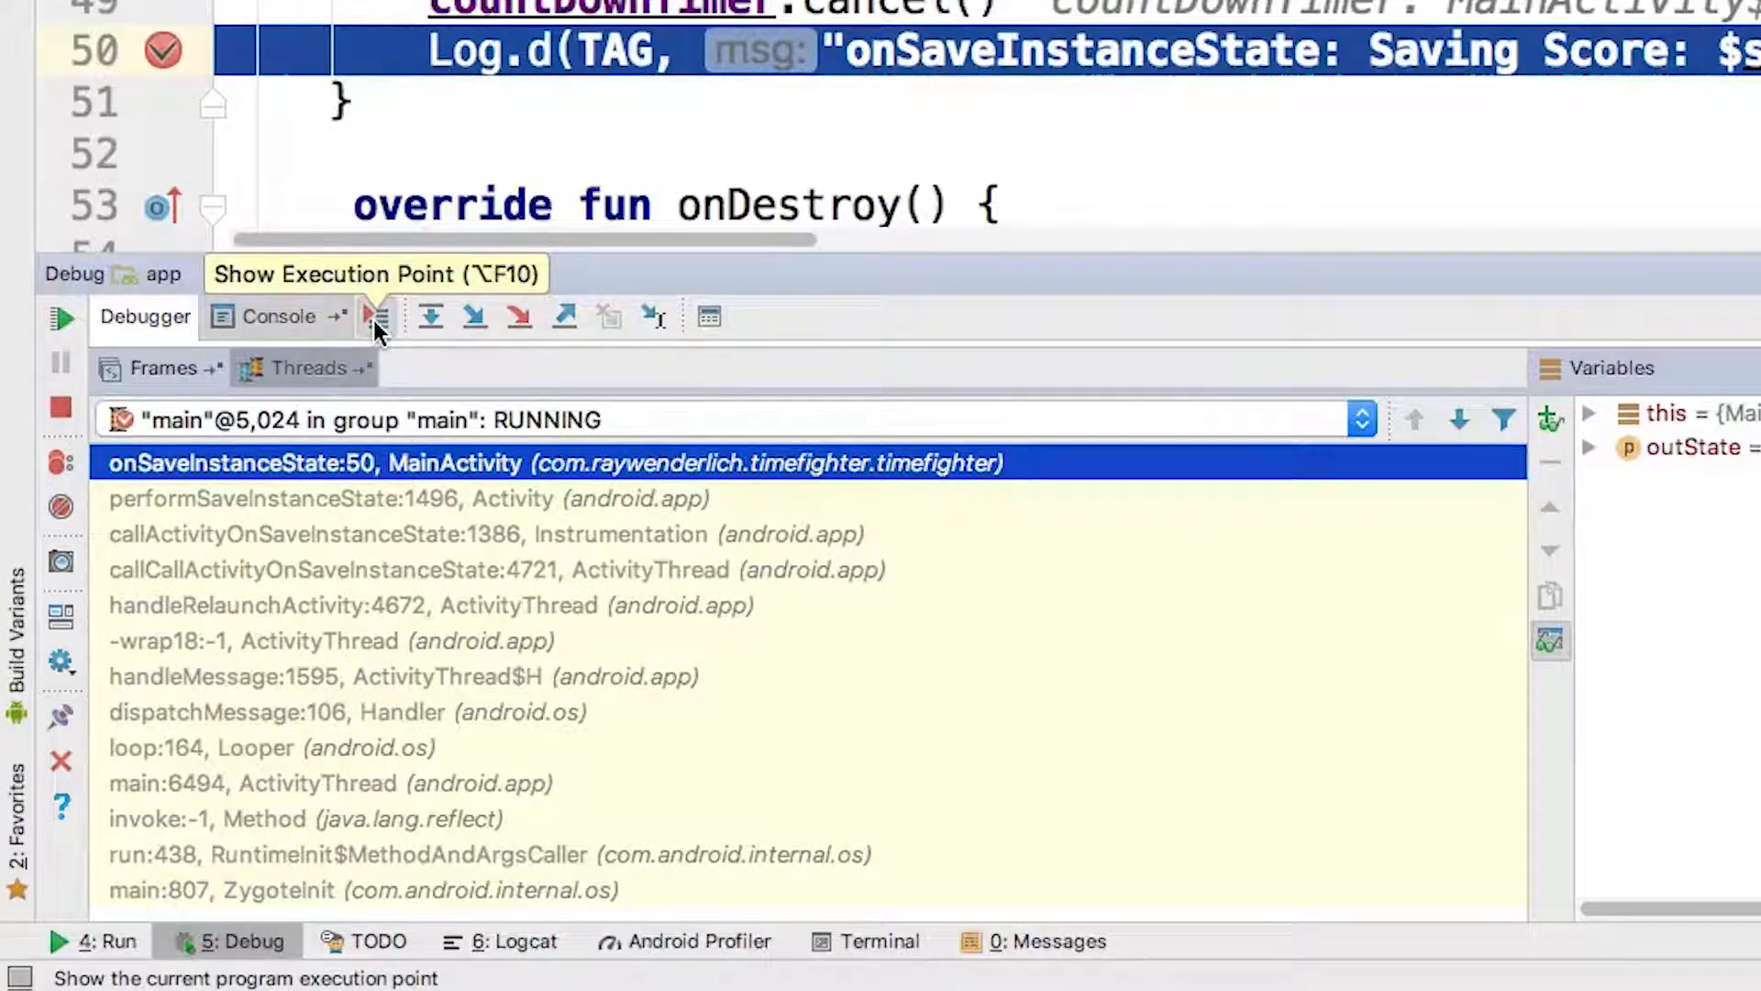
{"action": "mouse_move", "coordinate": [376, 330]}
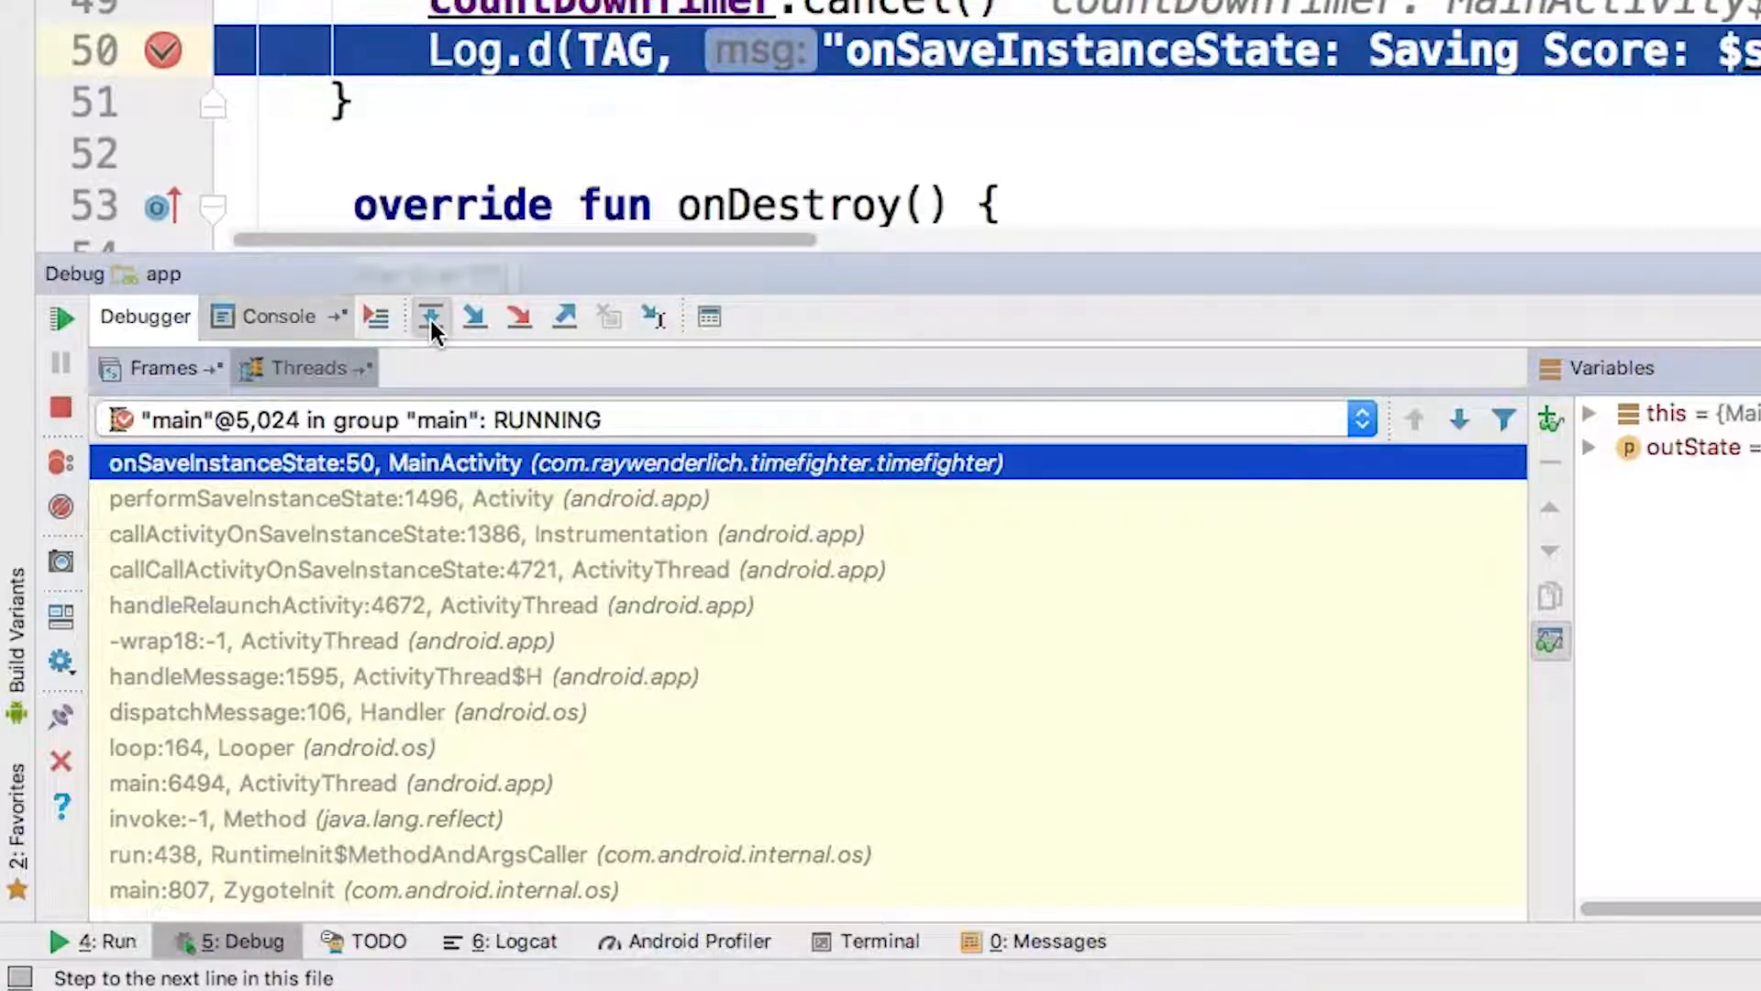
{"action": "mouse_move", "coordinate": [429, 320]}
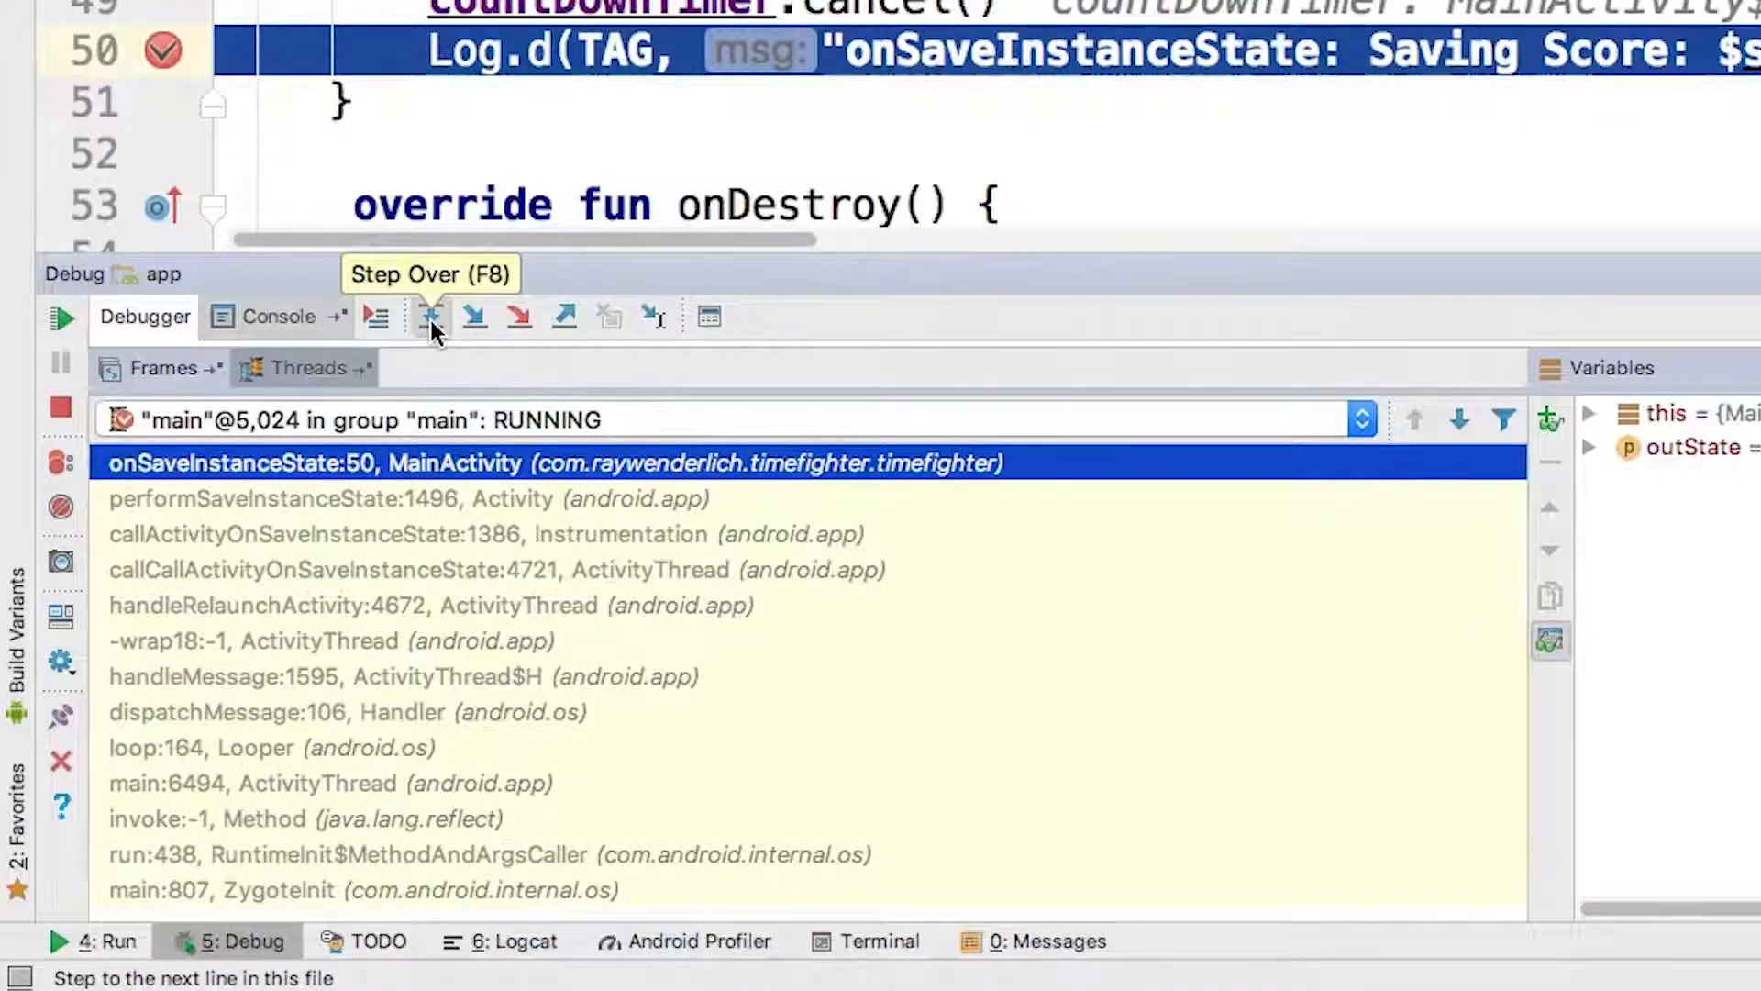
{"action": "mouse_move", "coordinate": [471, 326]}
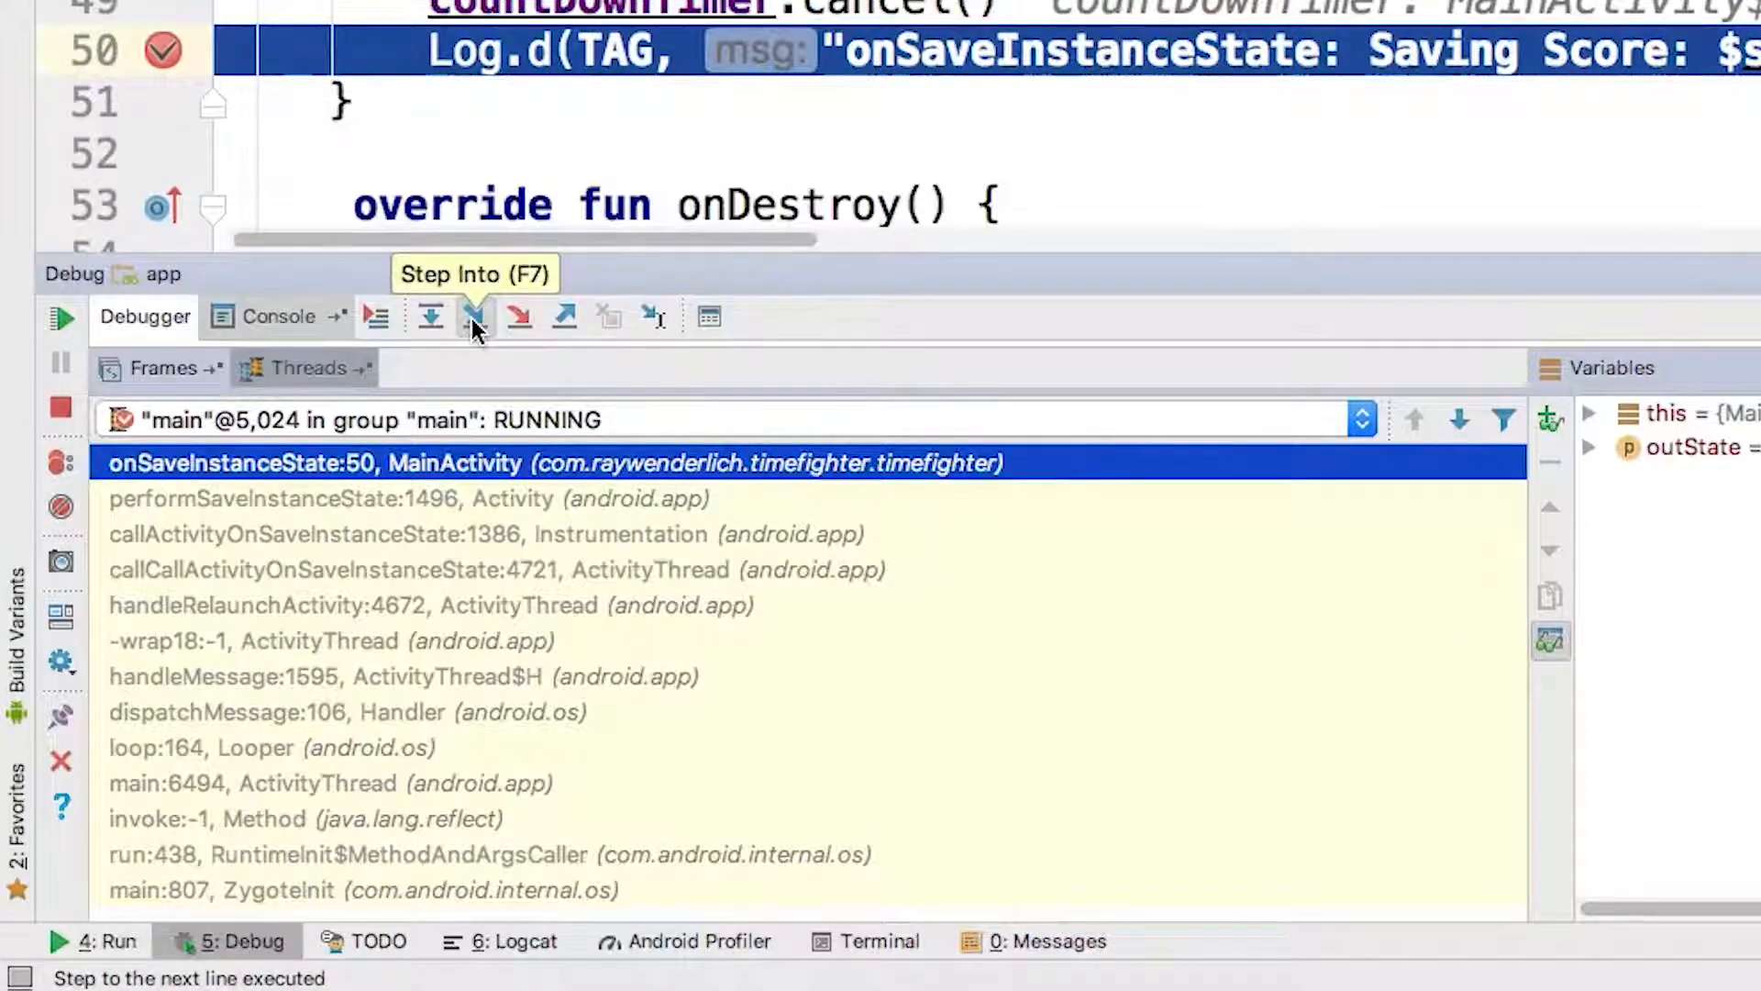
{"action": "mouse_move", "coordinate": [521, 334]}
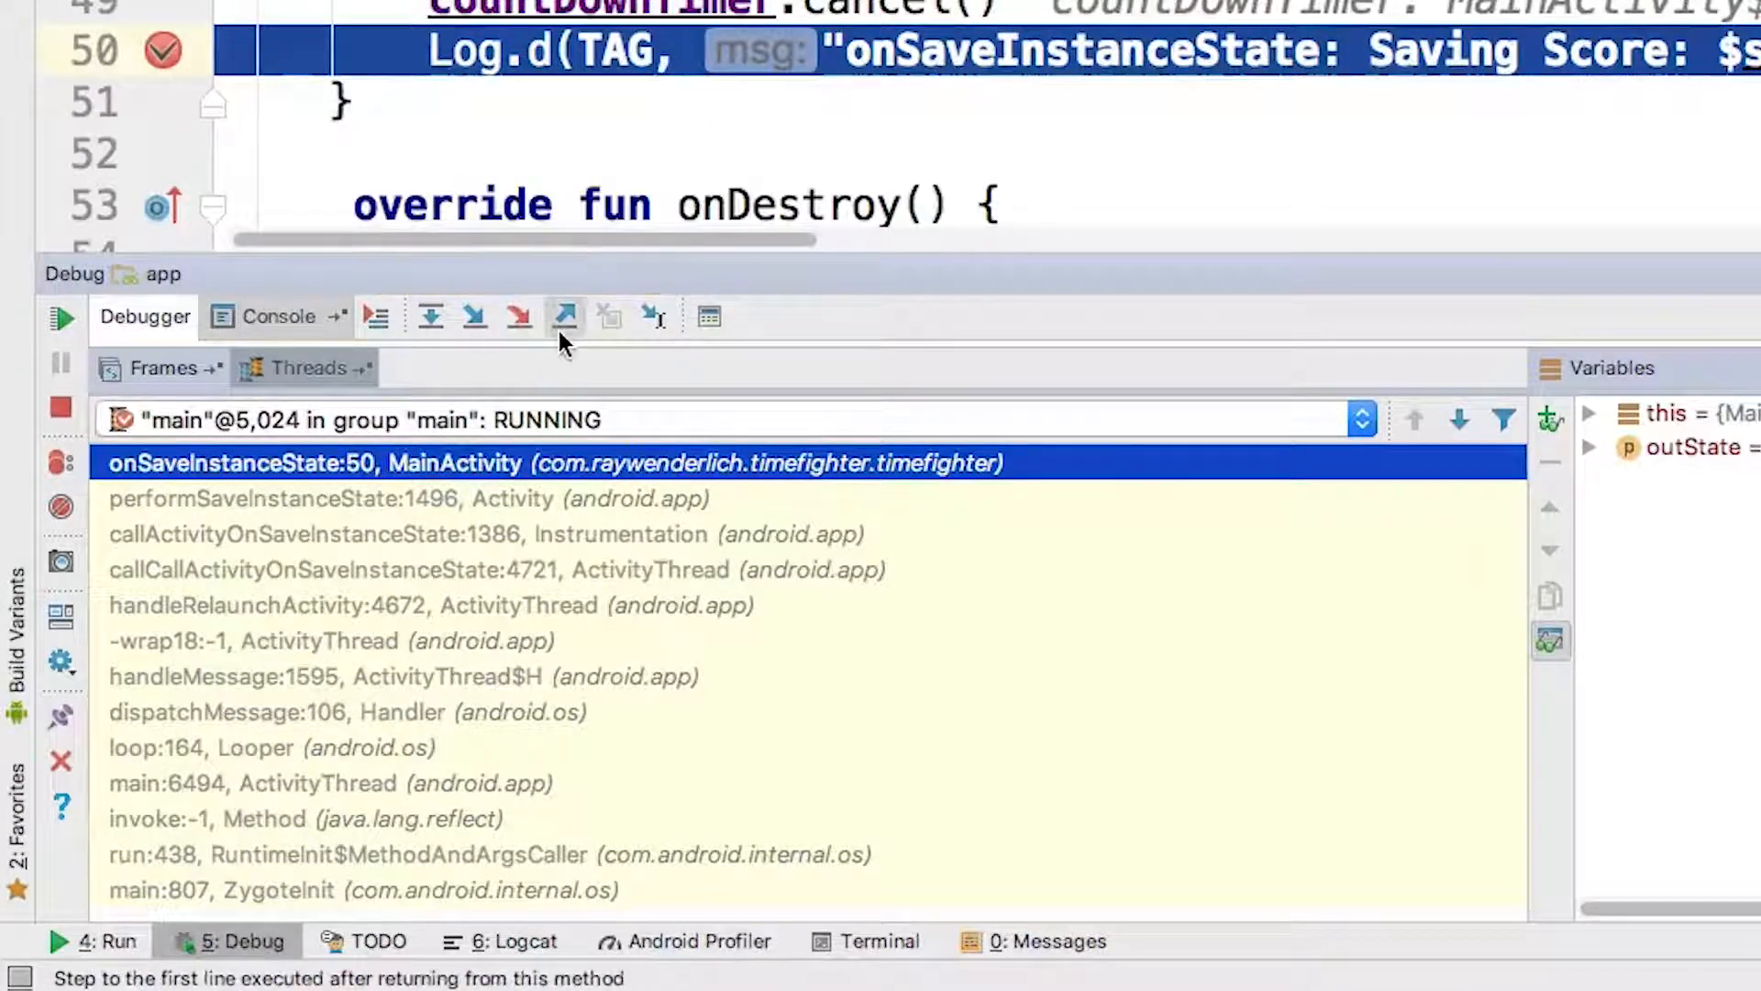
{"action": "mouse_move", "coordinate": [565, 316]}
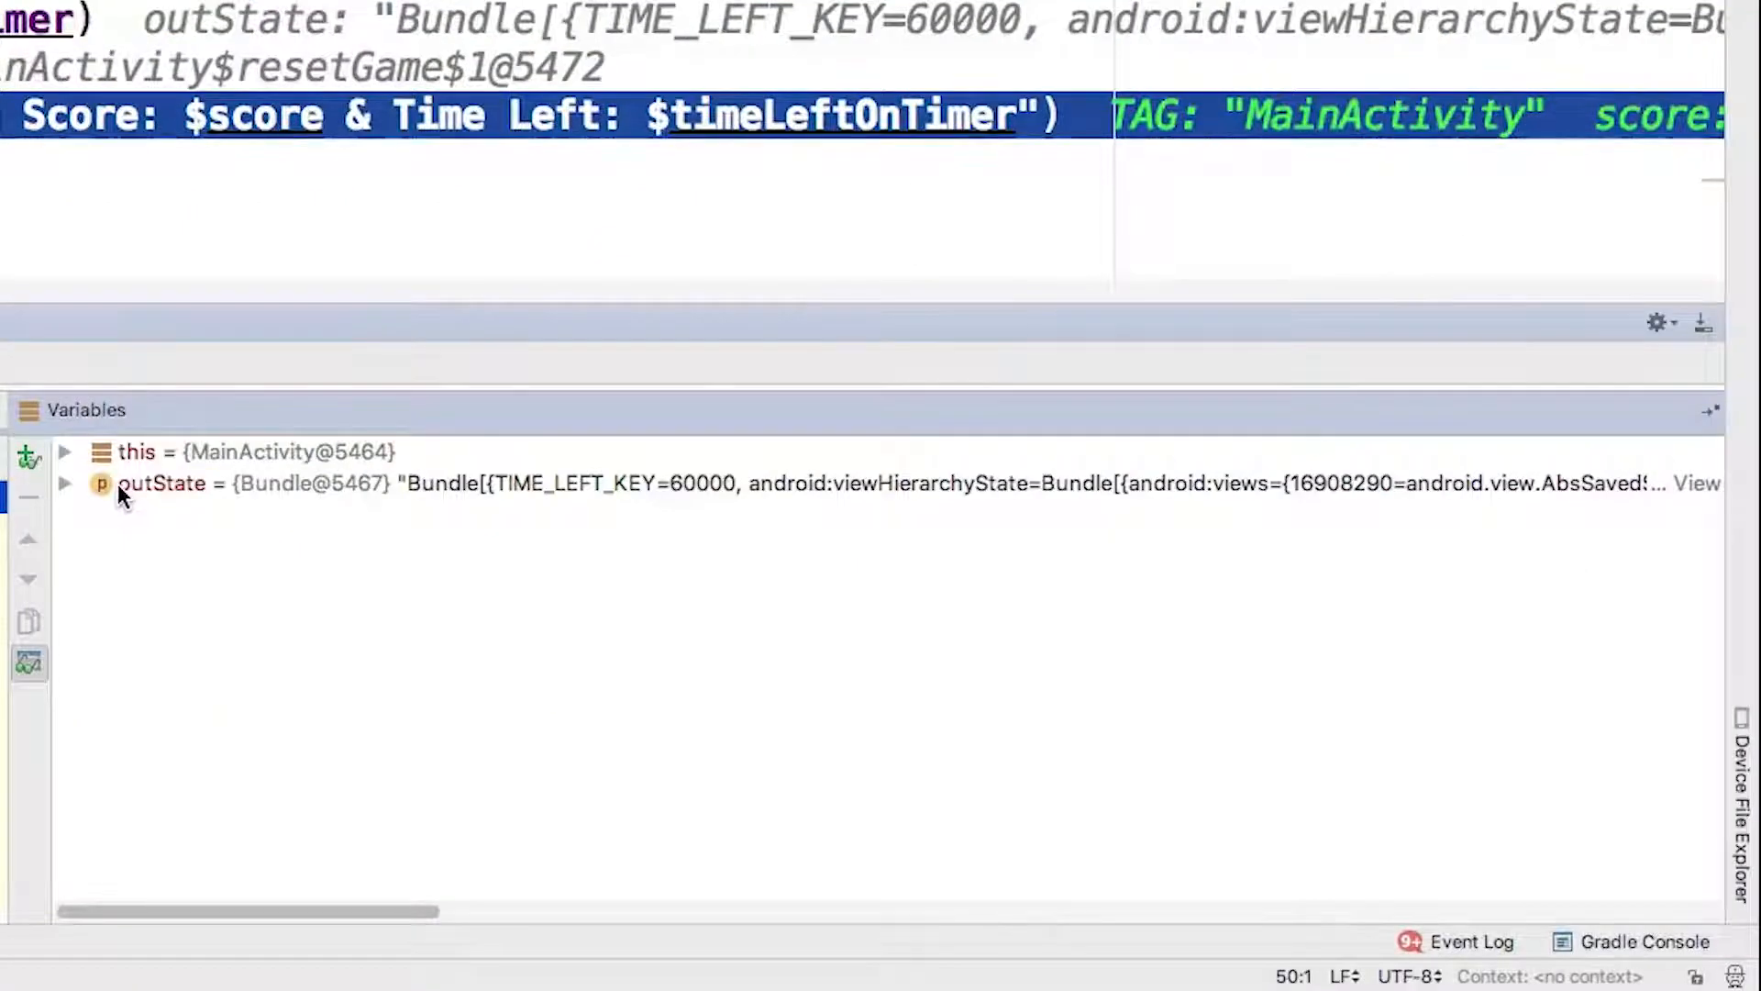
Expand 'this' in Variables and scroll through MainActivity fields like gameStarted, mResumed and mStopped
{"action": "left_click", "coordinate": [66, 451]}
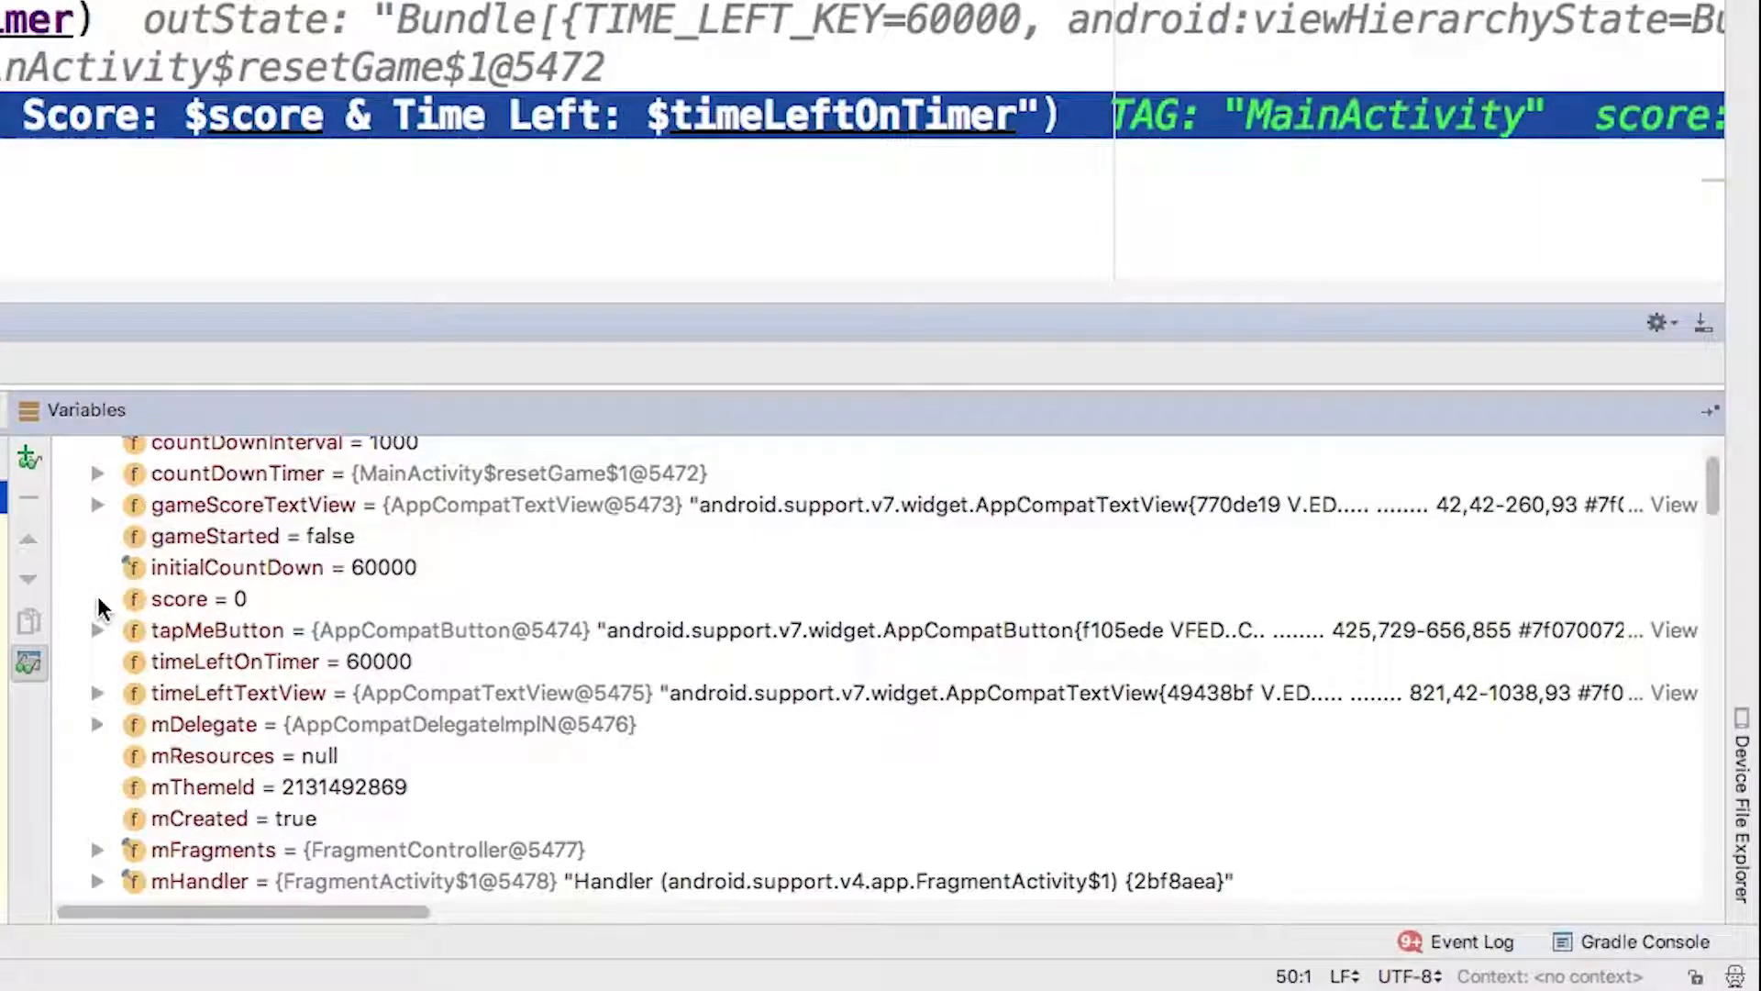
{"action": "scroll", "scroll_direction": "down", "scroll_amount": 3}
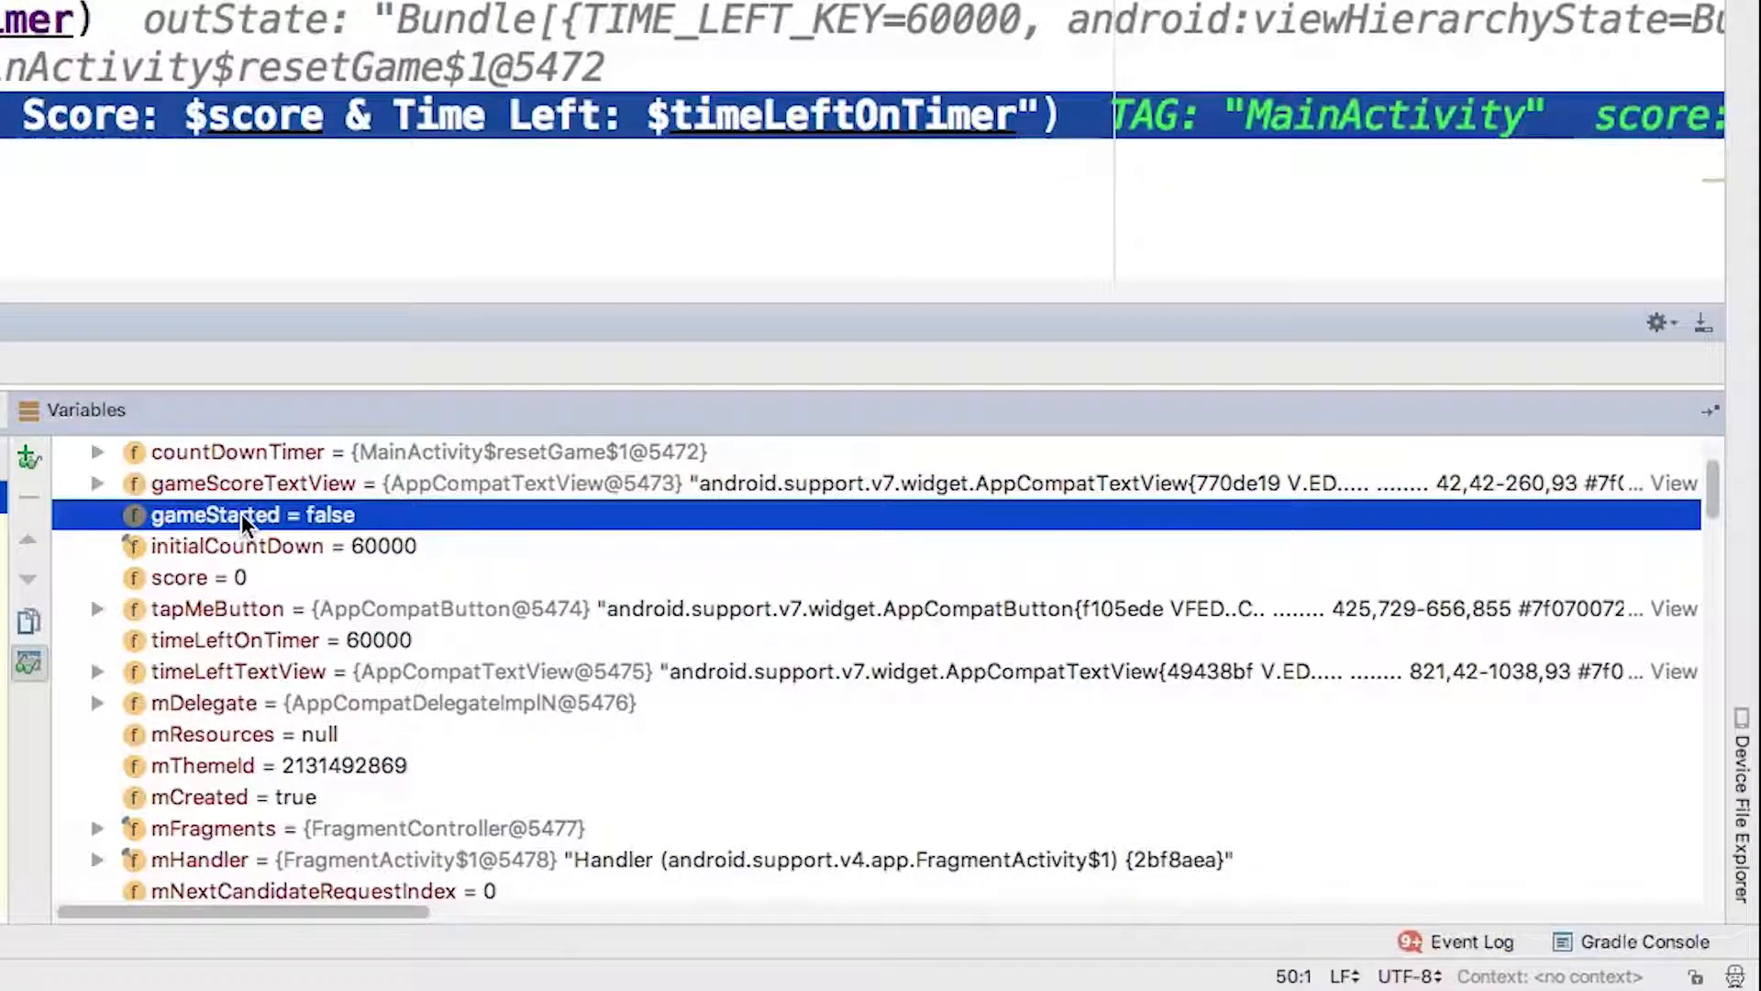
{"action": "scroll", "scroll_direction": "down", "scroll_amount": 3}
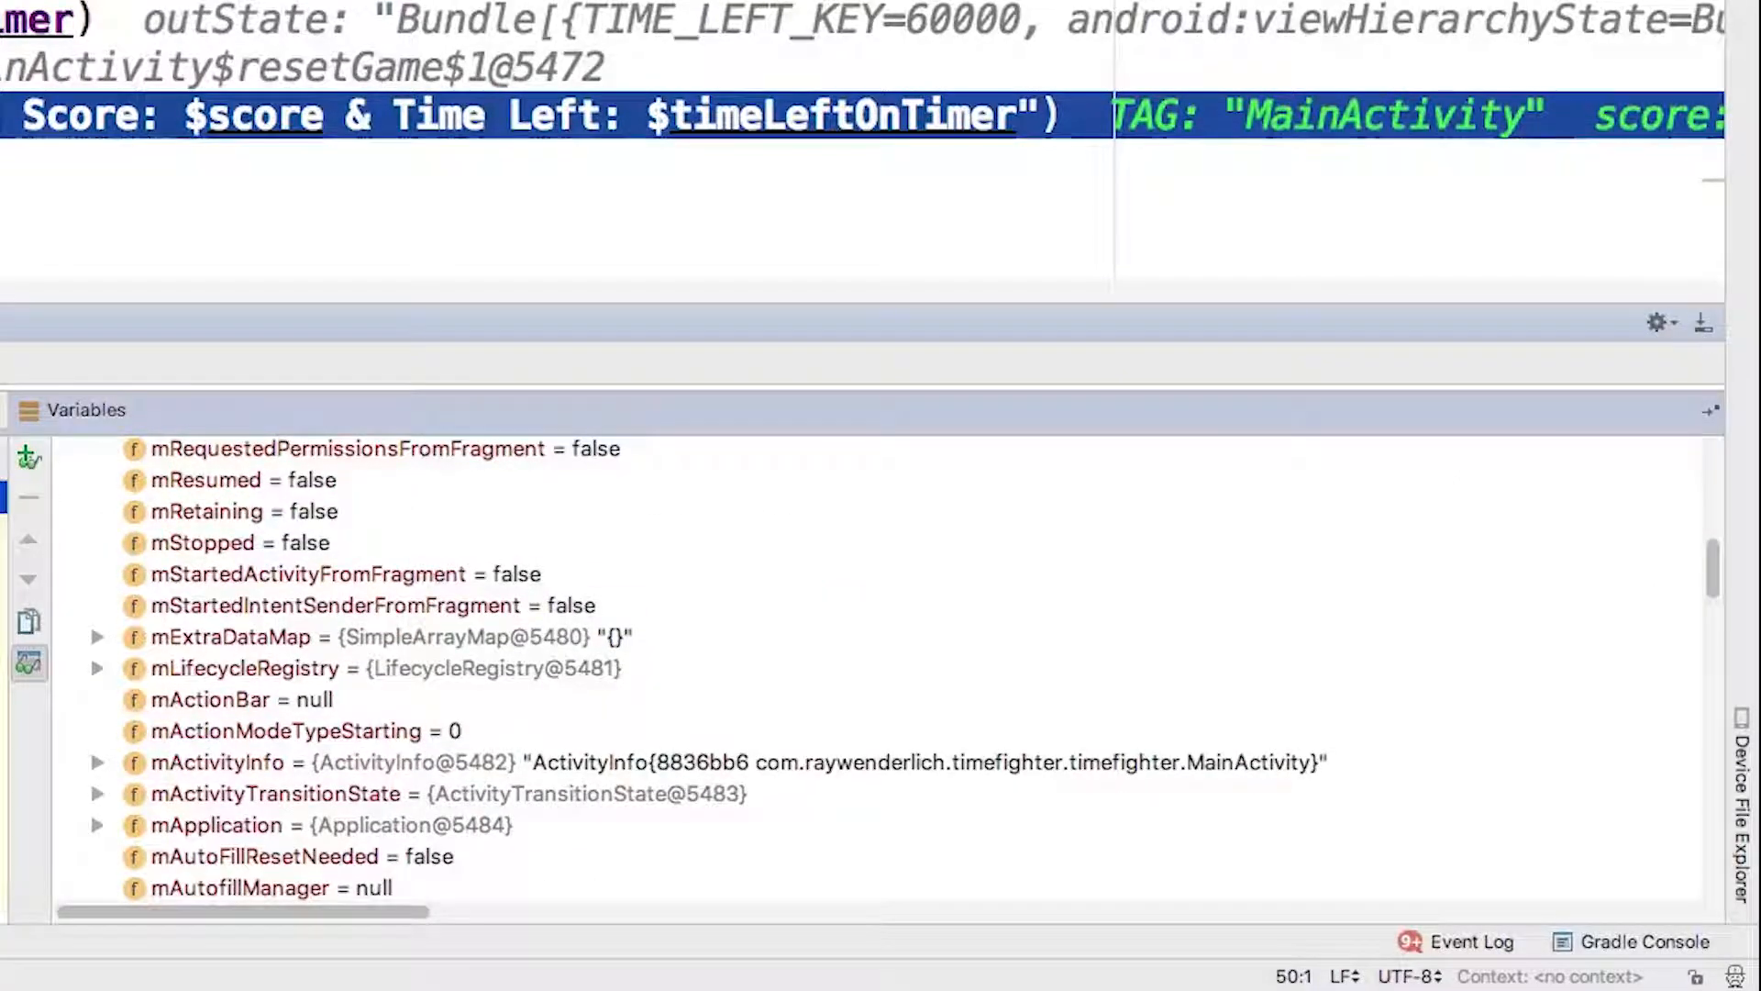
{"action": "mouse_move", "coordinate": [125, 555]}
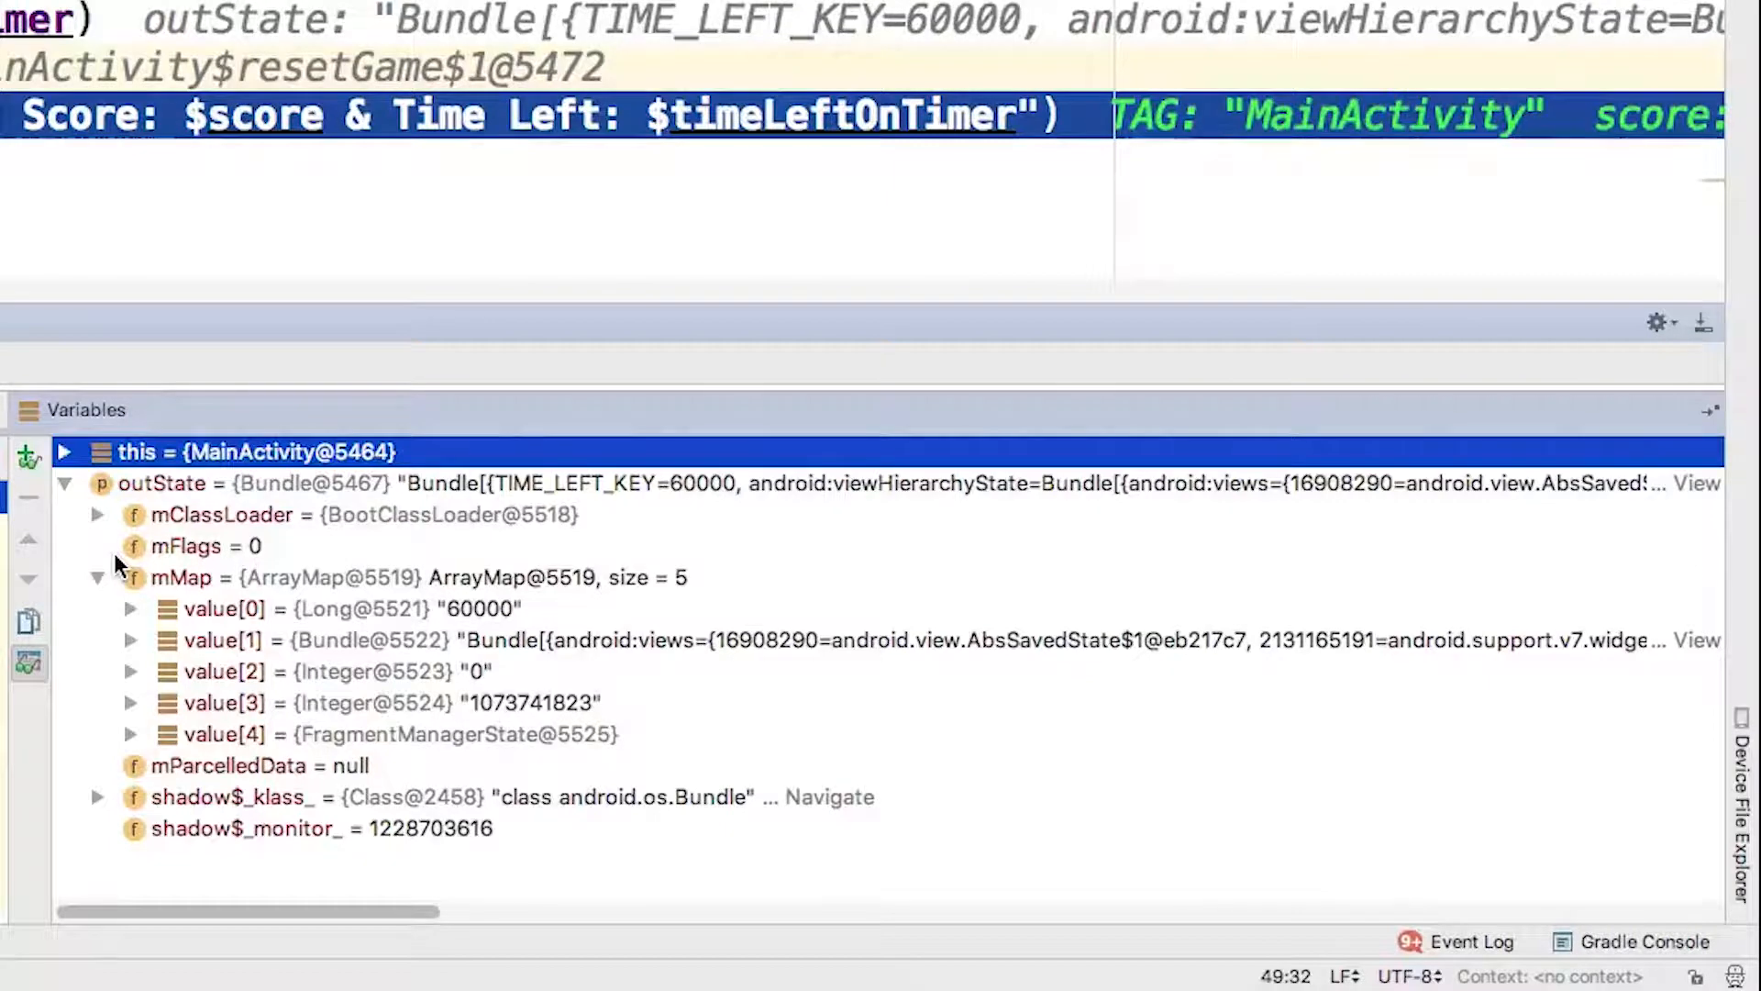
{"action": "mouse_move", "coordinate": [210, 712]}
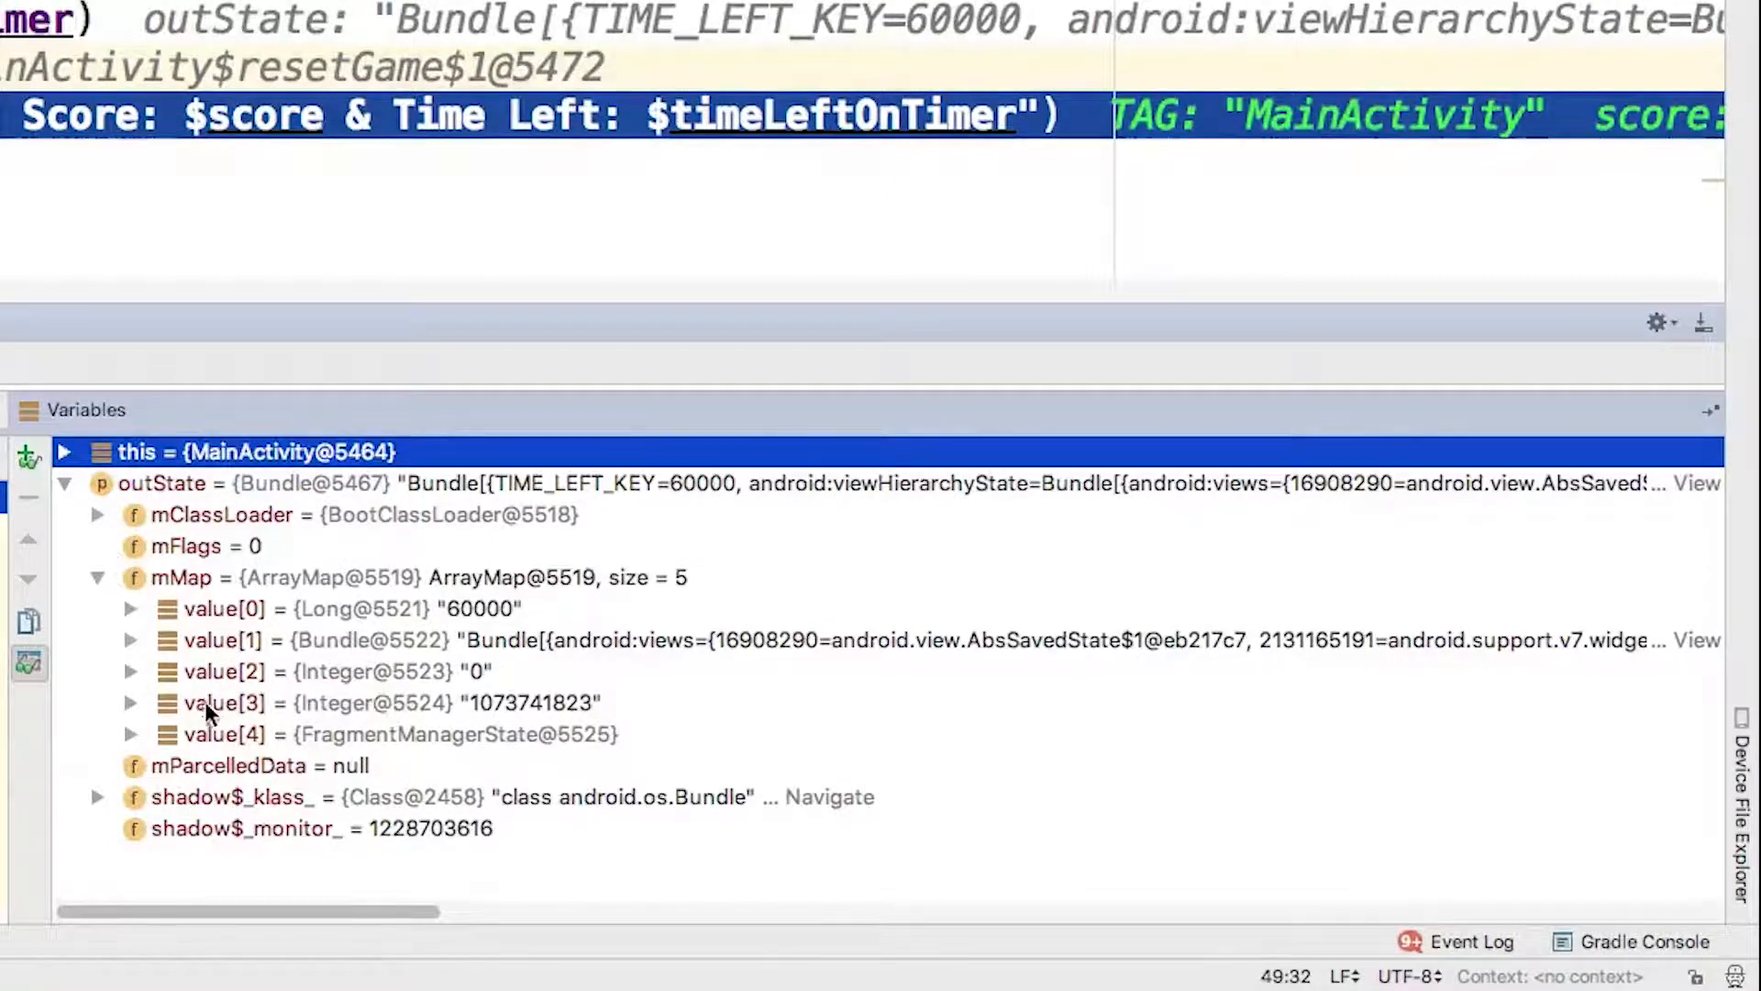
{"action": "mouse_move", "coordinate": [209, 689]}
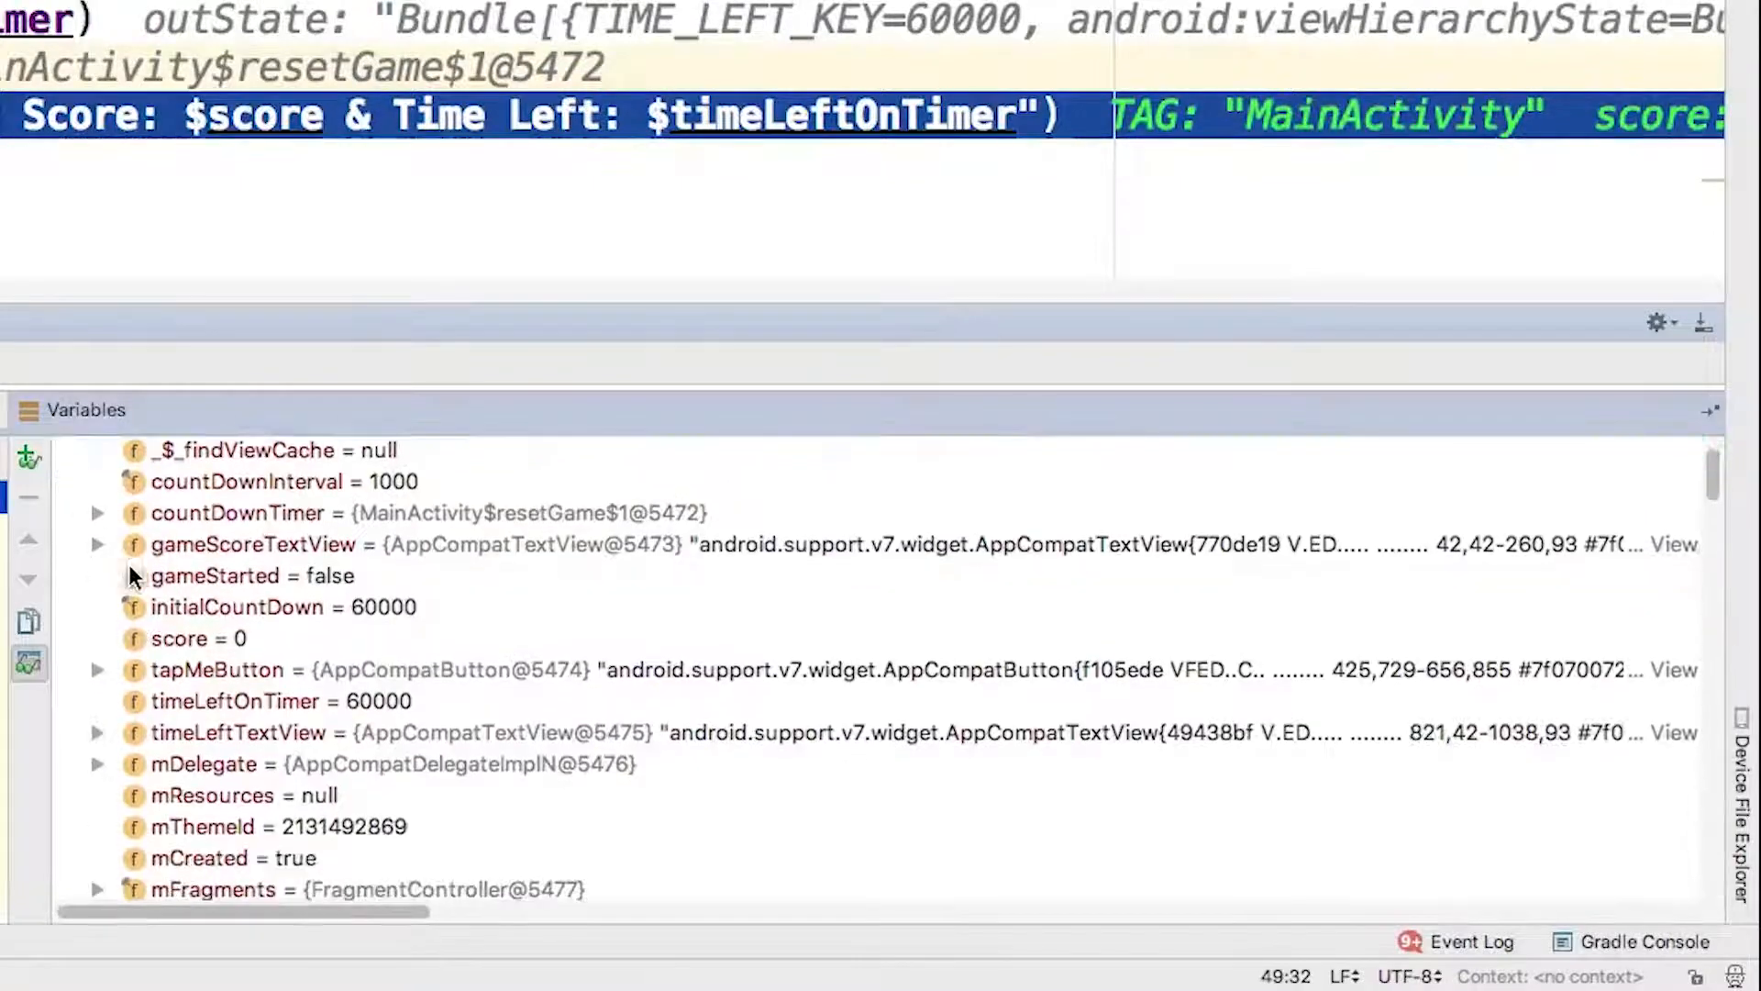
Scroll the 'this' fields after confirming outState holds time left 60000 and score 0
{"action": "scroll", "scroll_direction": "down", "scroll_amount": 3}
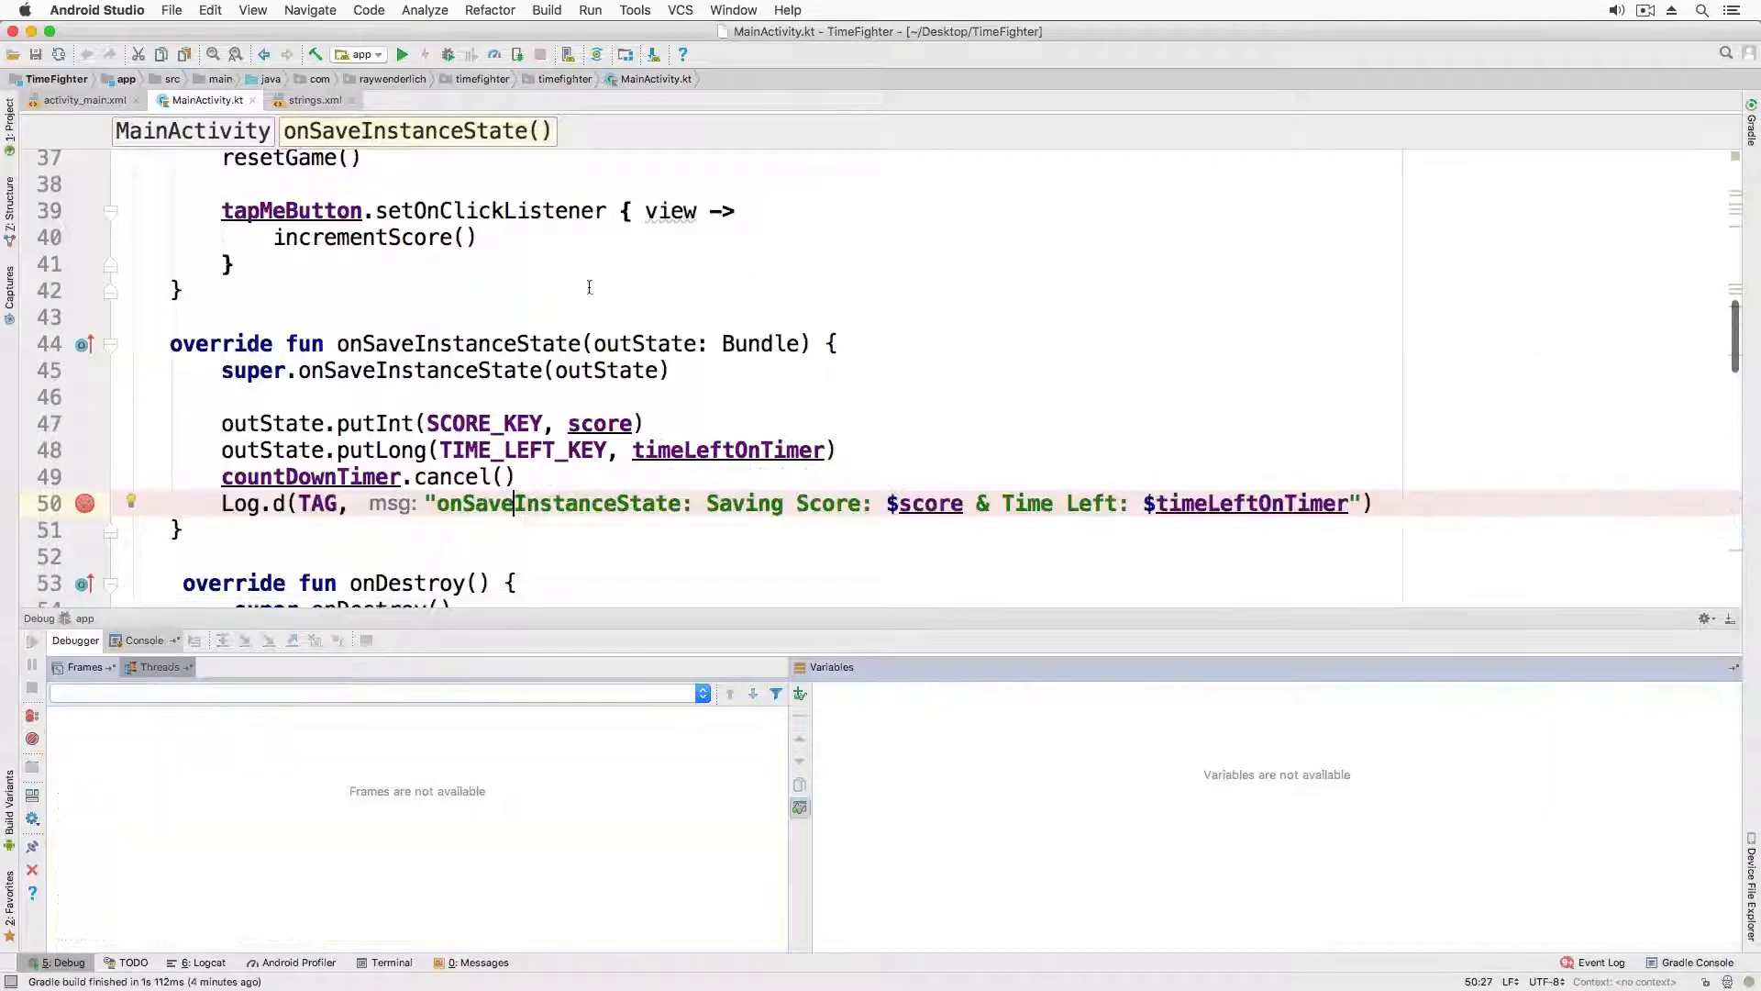
Relaunch the app under the debugger on Pixel 2 API 27 and bring the emulator over the editor
{"action": "left_click", "coordinate": [424, 53]}
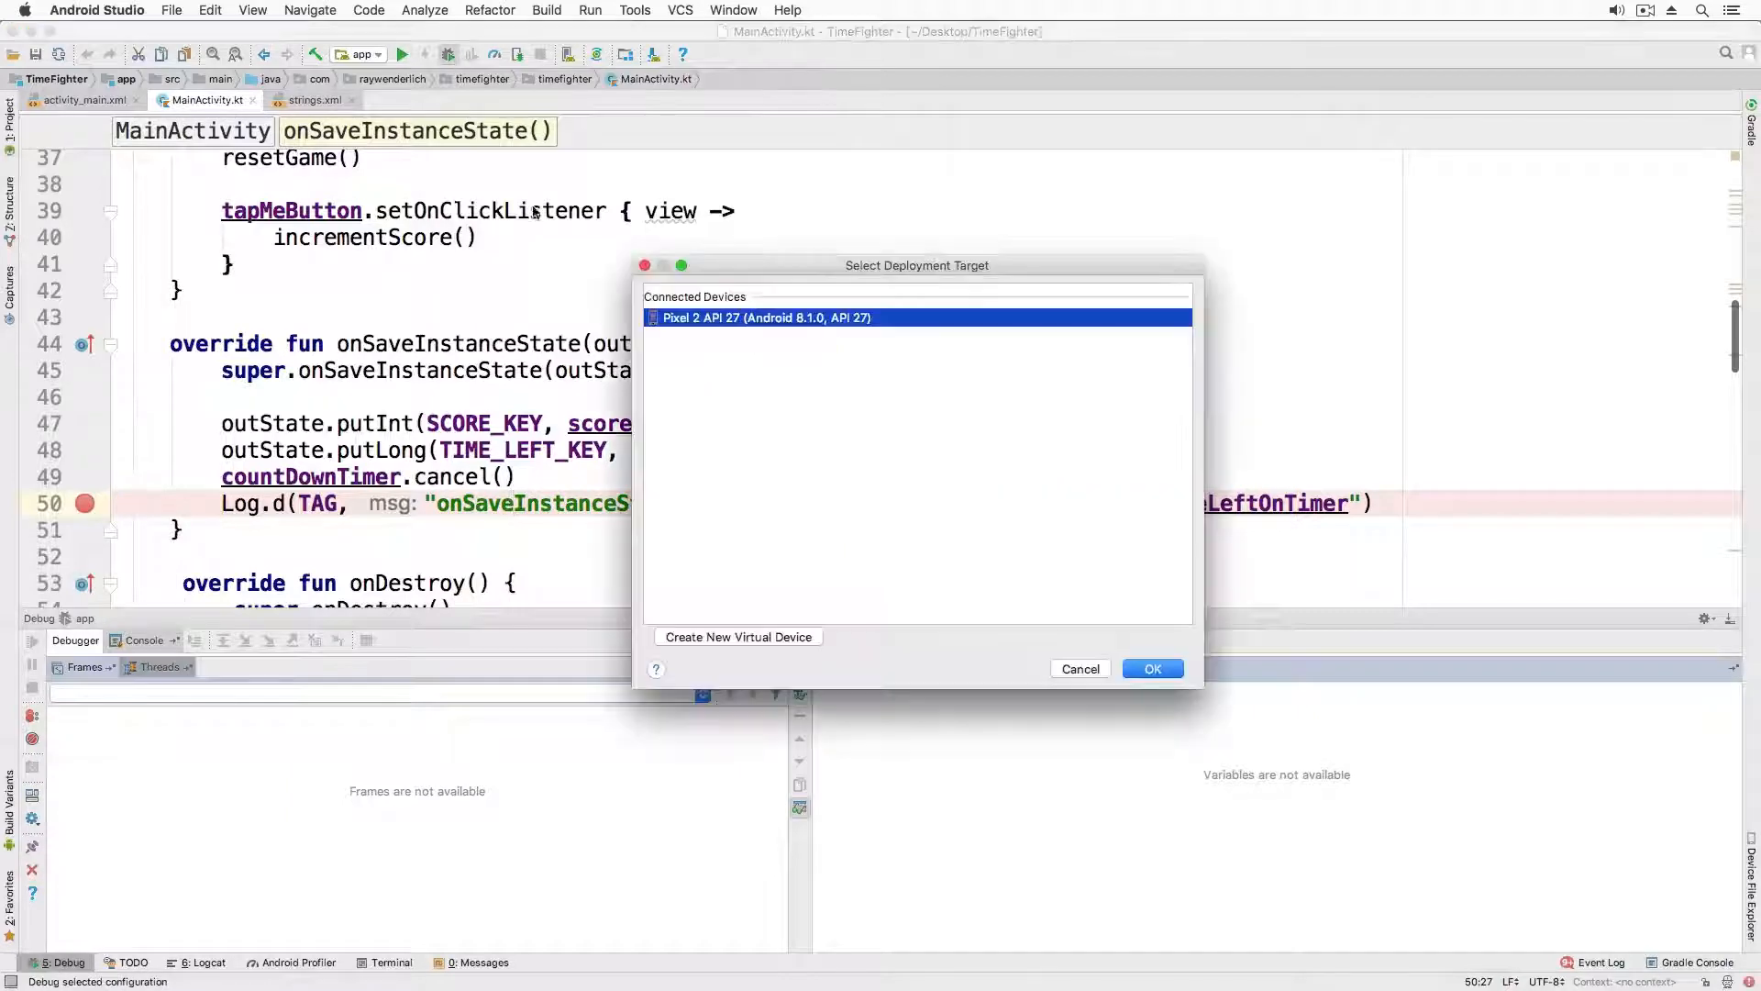
{"action": "left_click", "coordinate": [1152, 668]}
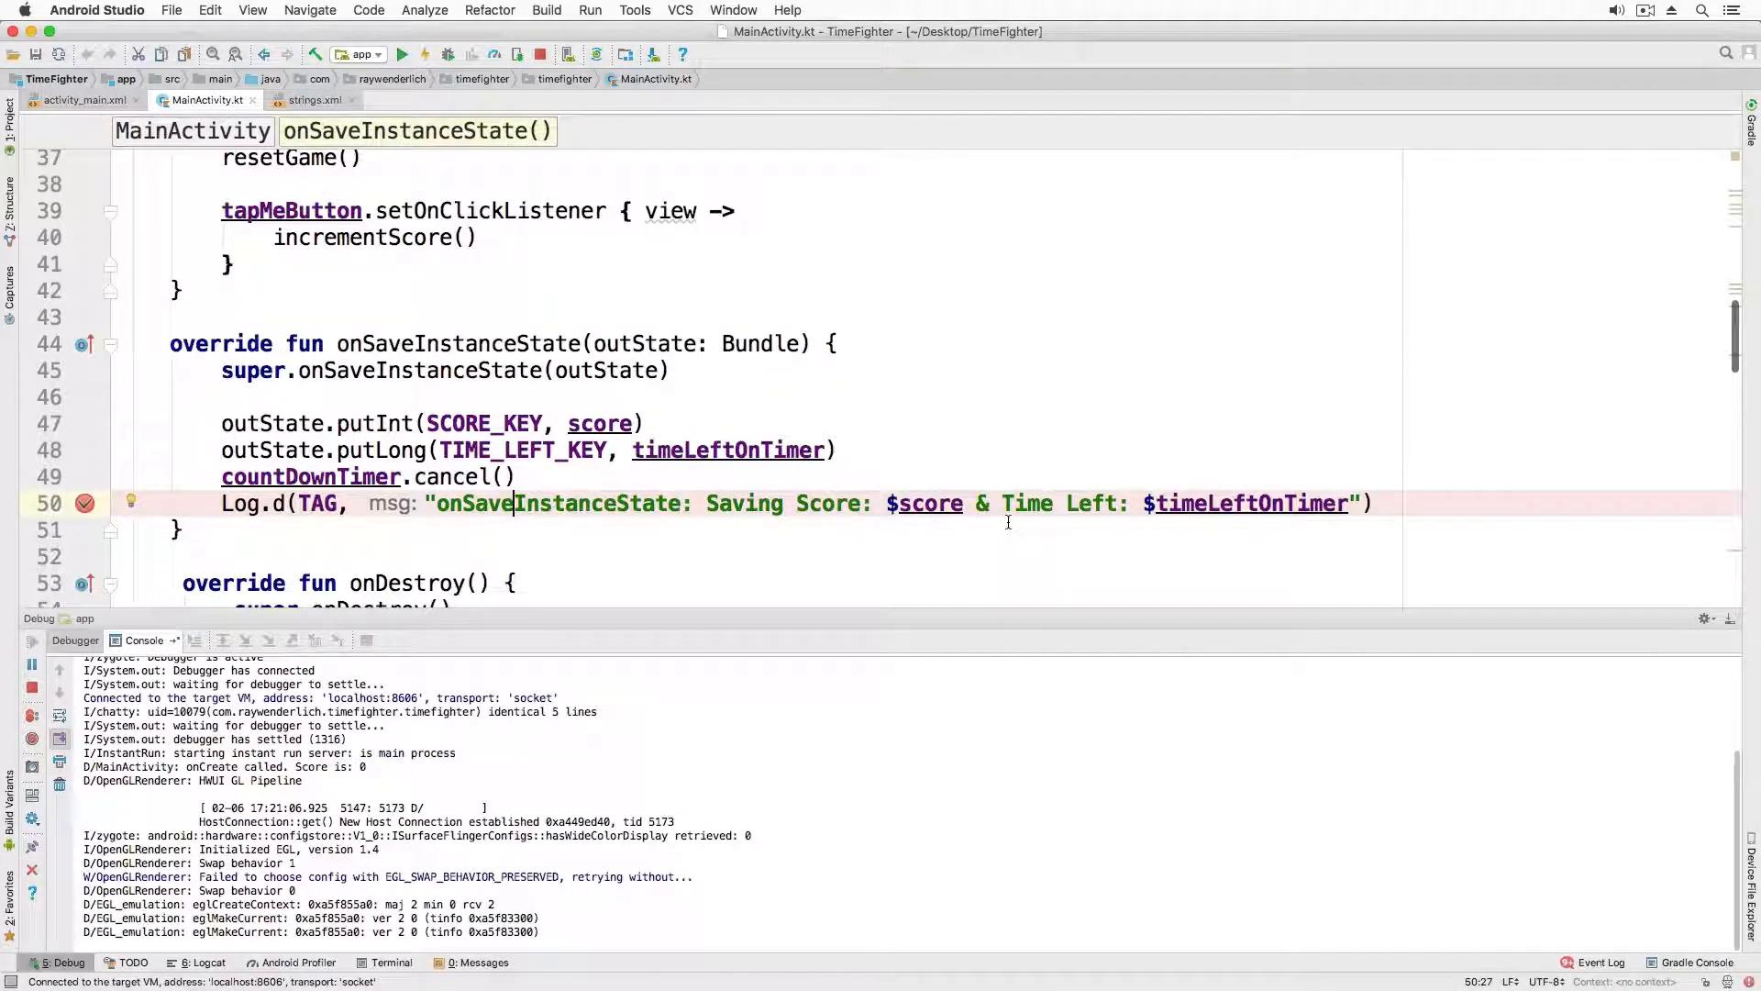
{"action": "left_click", "coordinate": [404, 53]}
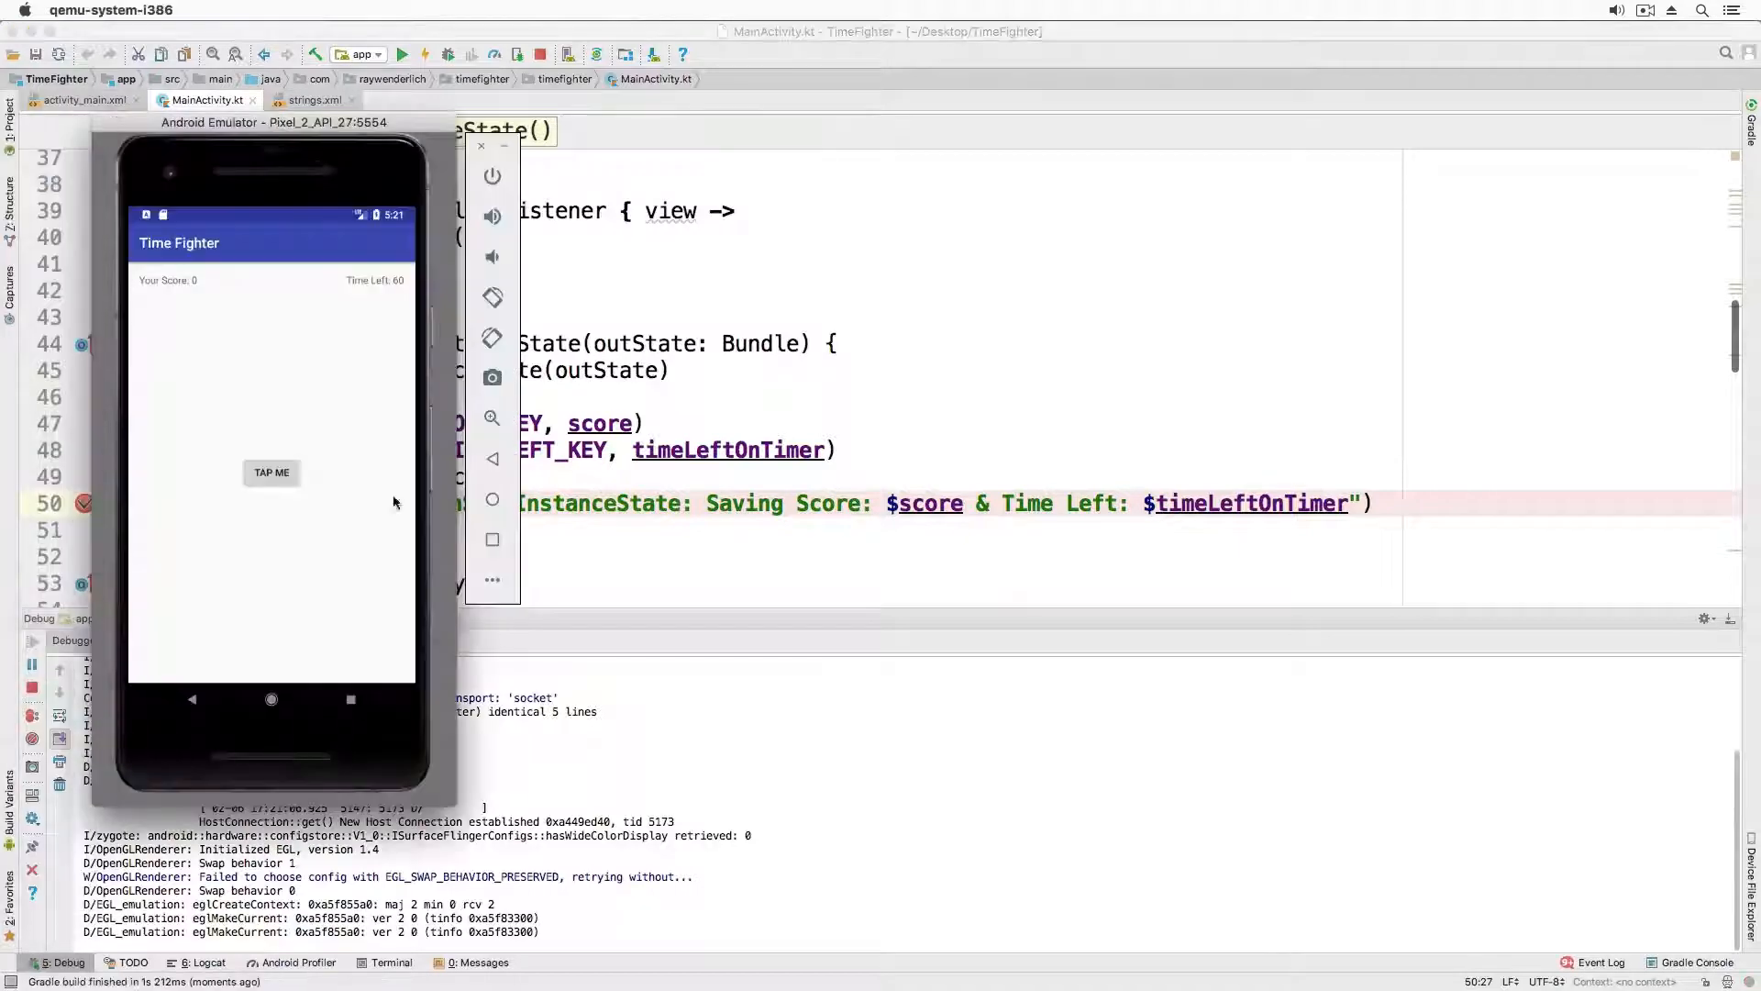
{"action": "left_click_drag", "start_coordinate": [273, 121], "coordinate": [943, 103]}
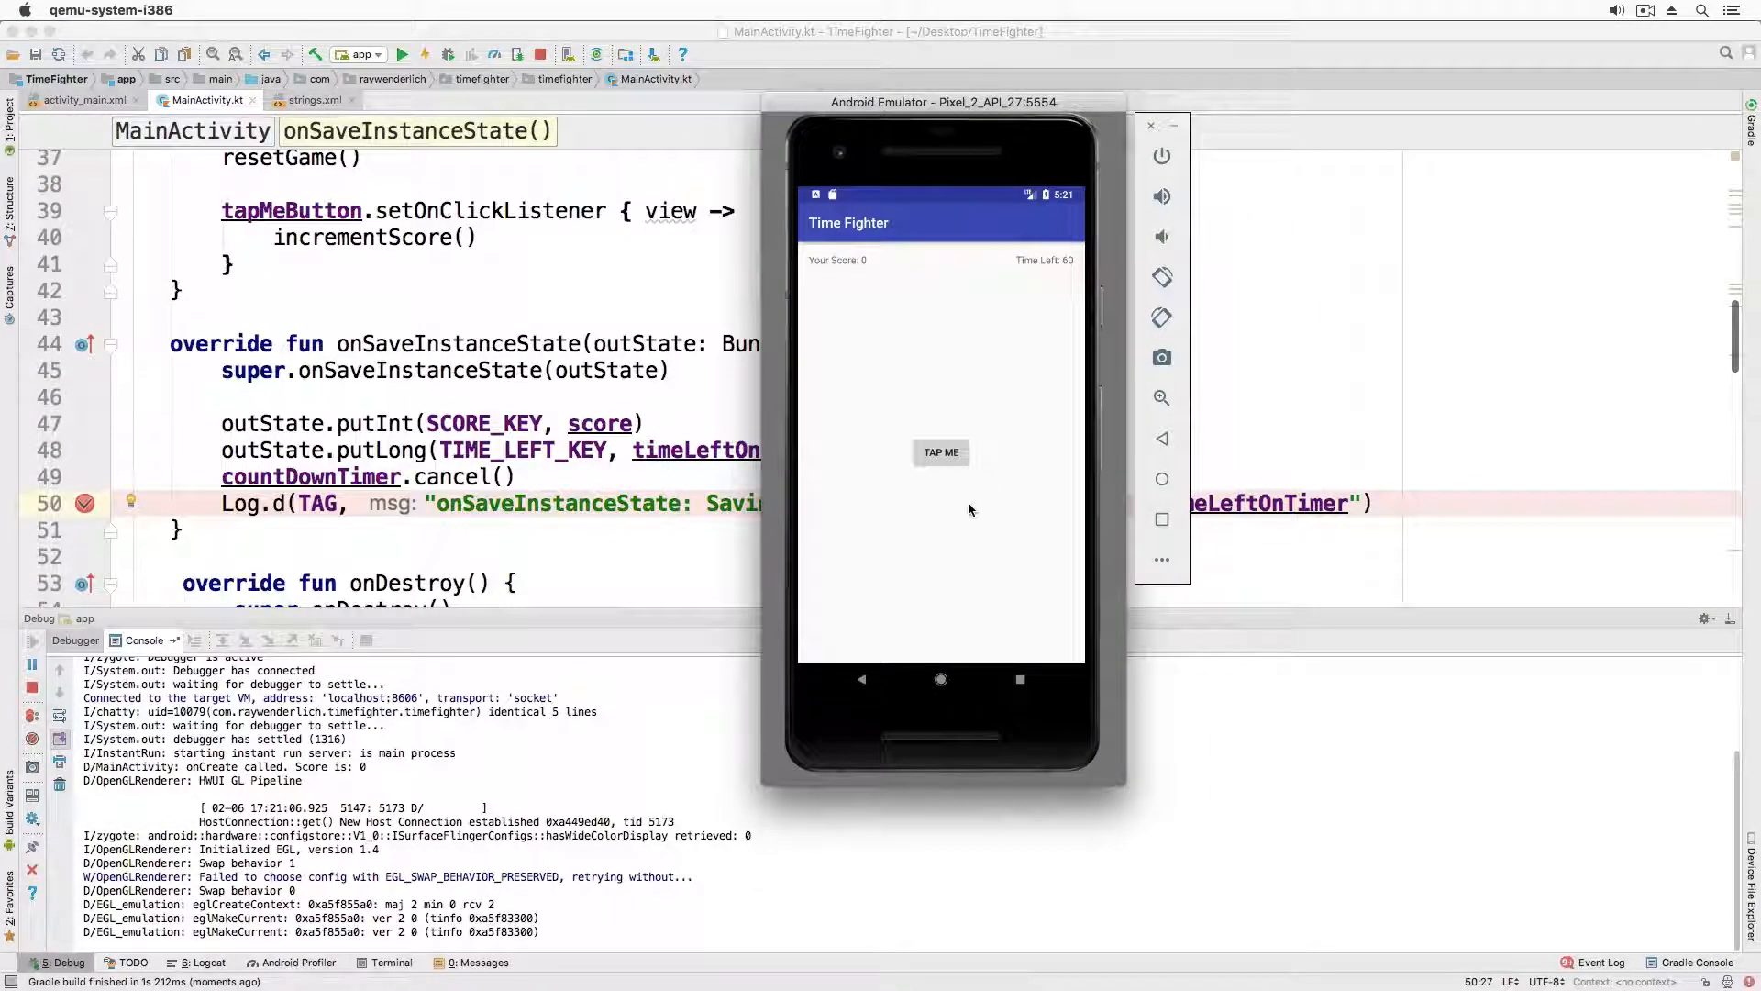
Tap TAP ME repeatedly in Time Fighter to build up a score
{"action": "left_click", "coordinate": [941, 451]}
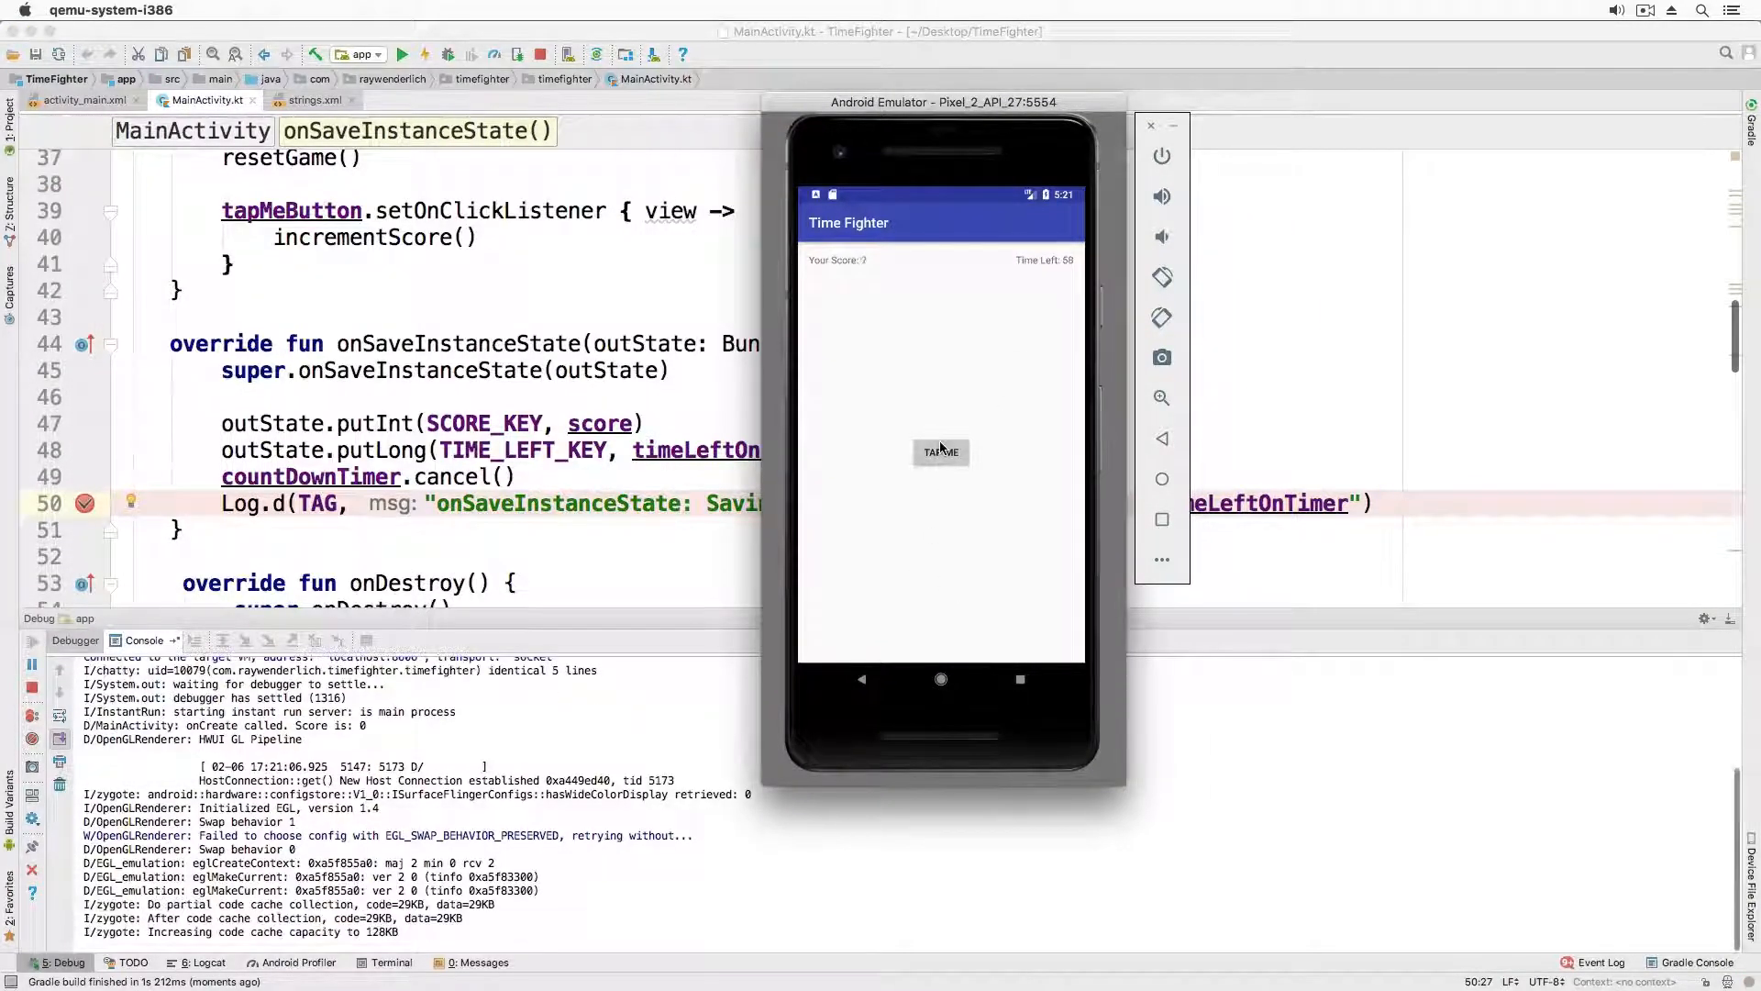
{"action": "left_click", "coordinate": [941, 451]}
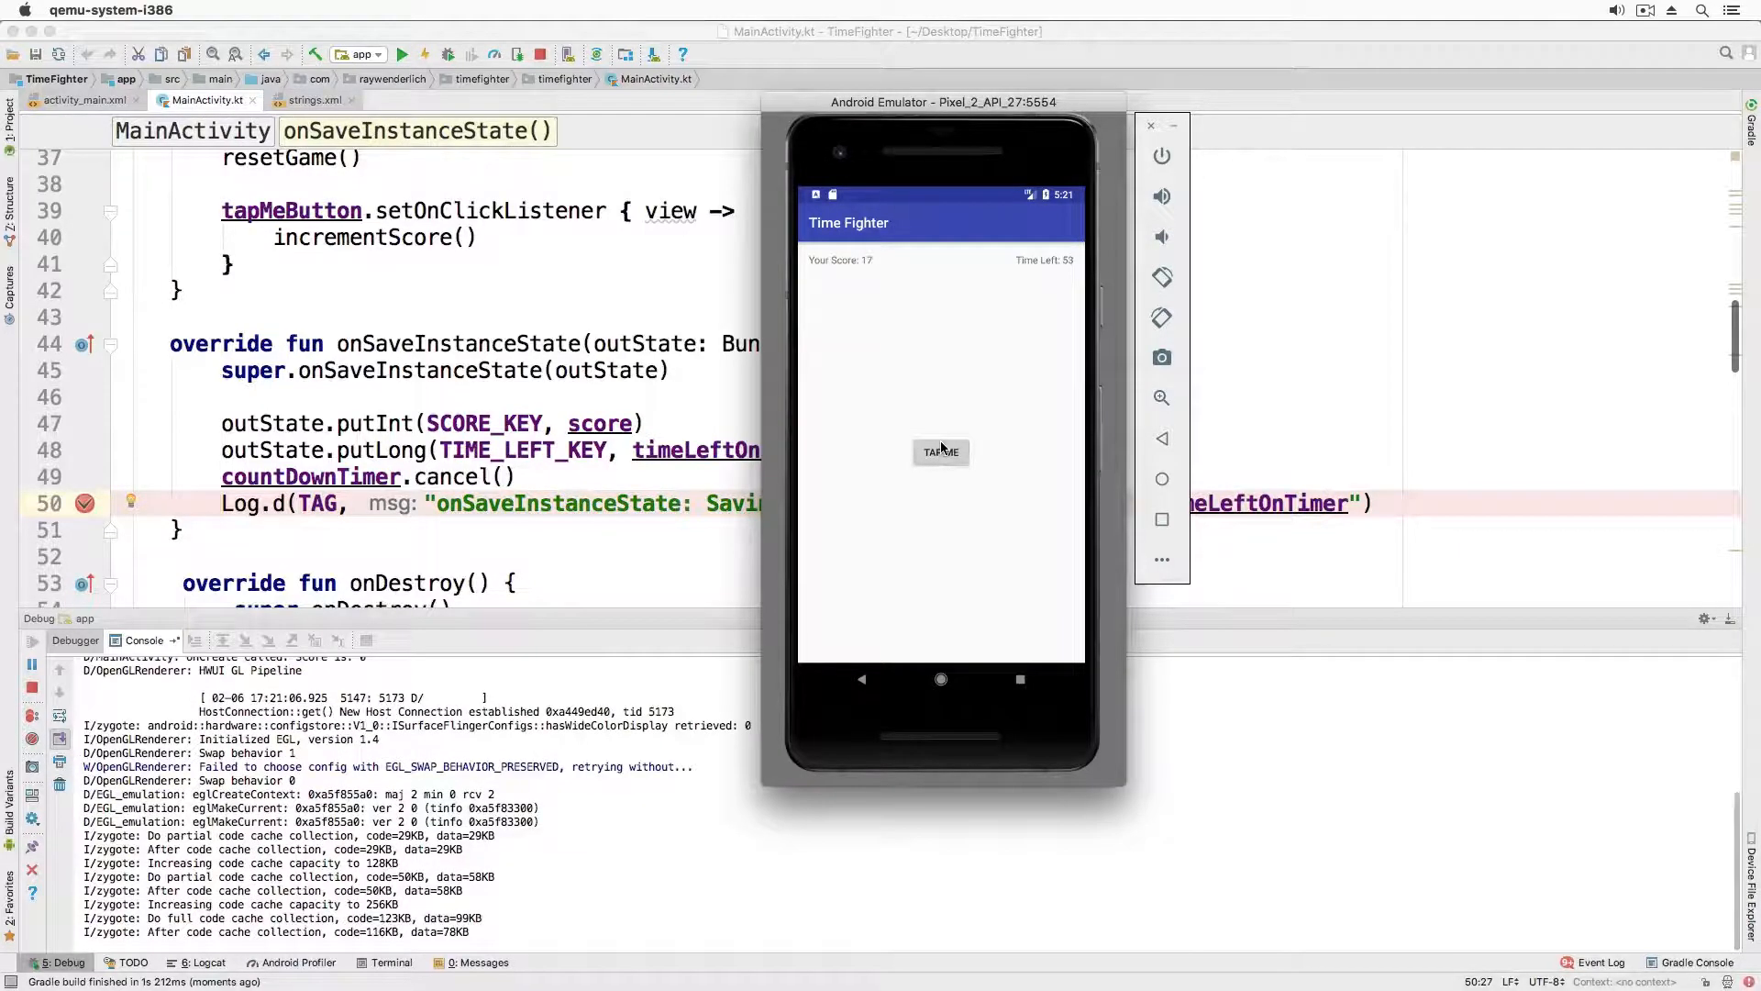
{"action": "left_click", "coordinate": [941, 451]}
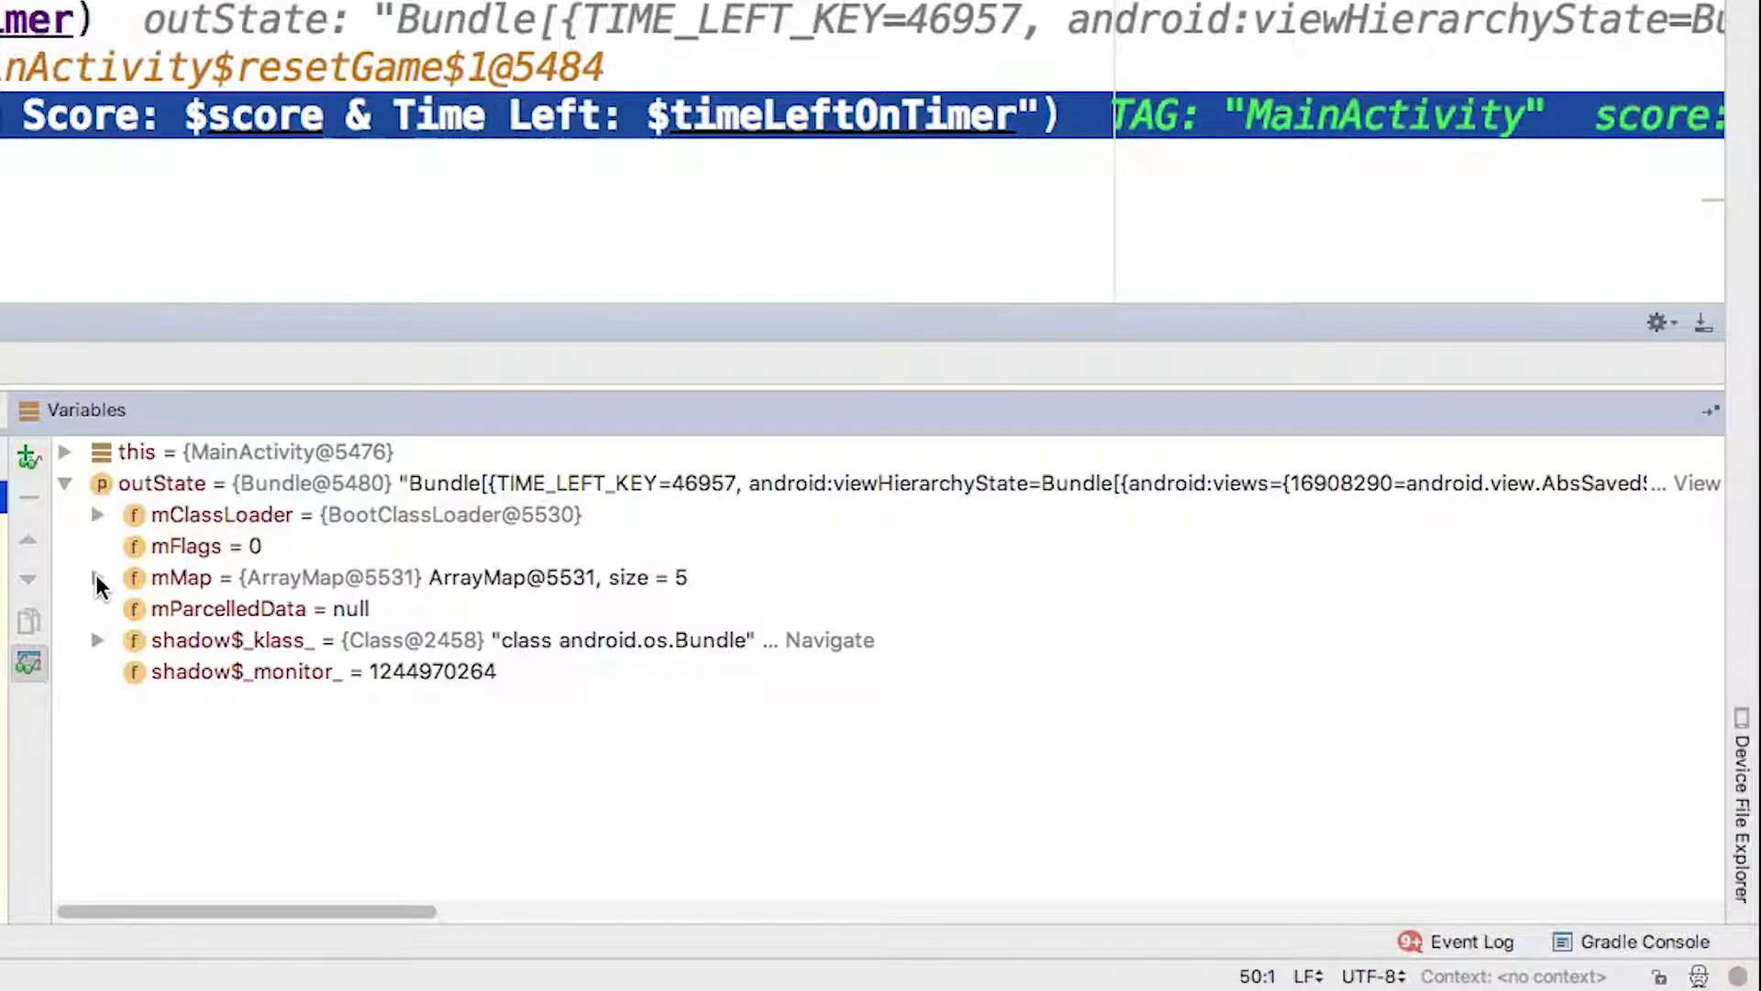
Expand outState > mMap to reveal saved time left 46957 and score 18
{"action": "left_click", "coordinate": [96, 578]}
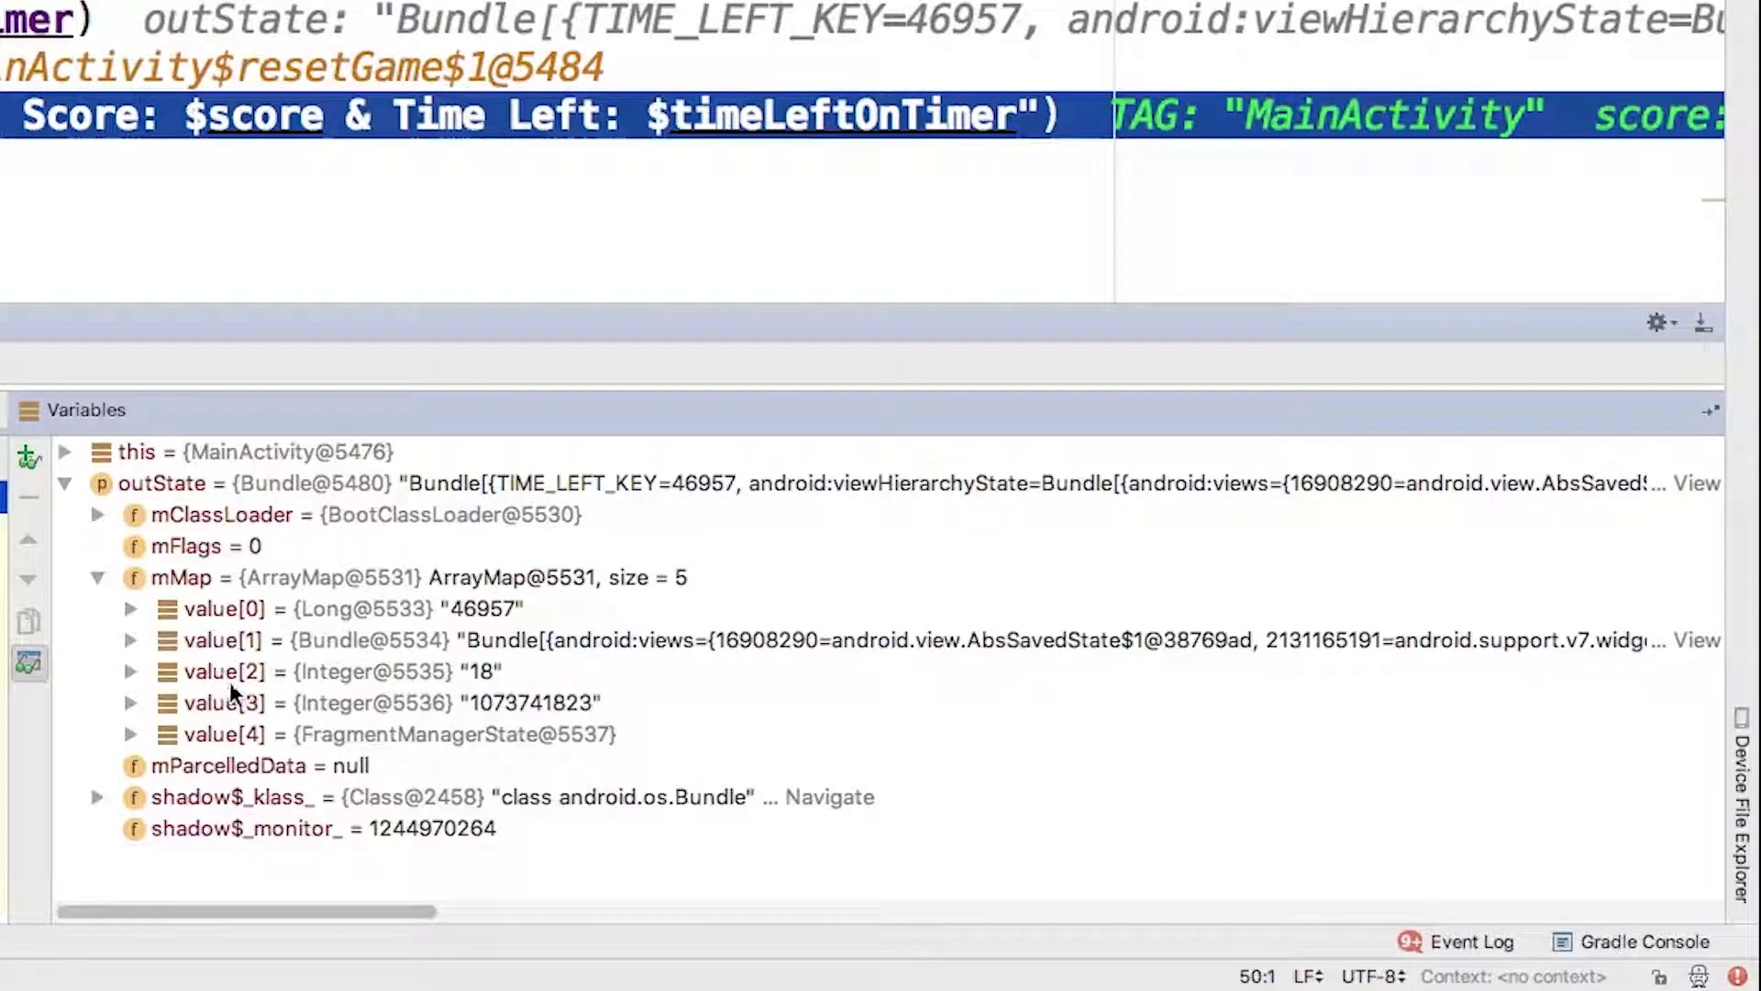
{"action": "left_click", "coordinate": [283, 672]}
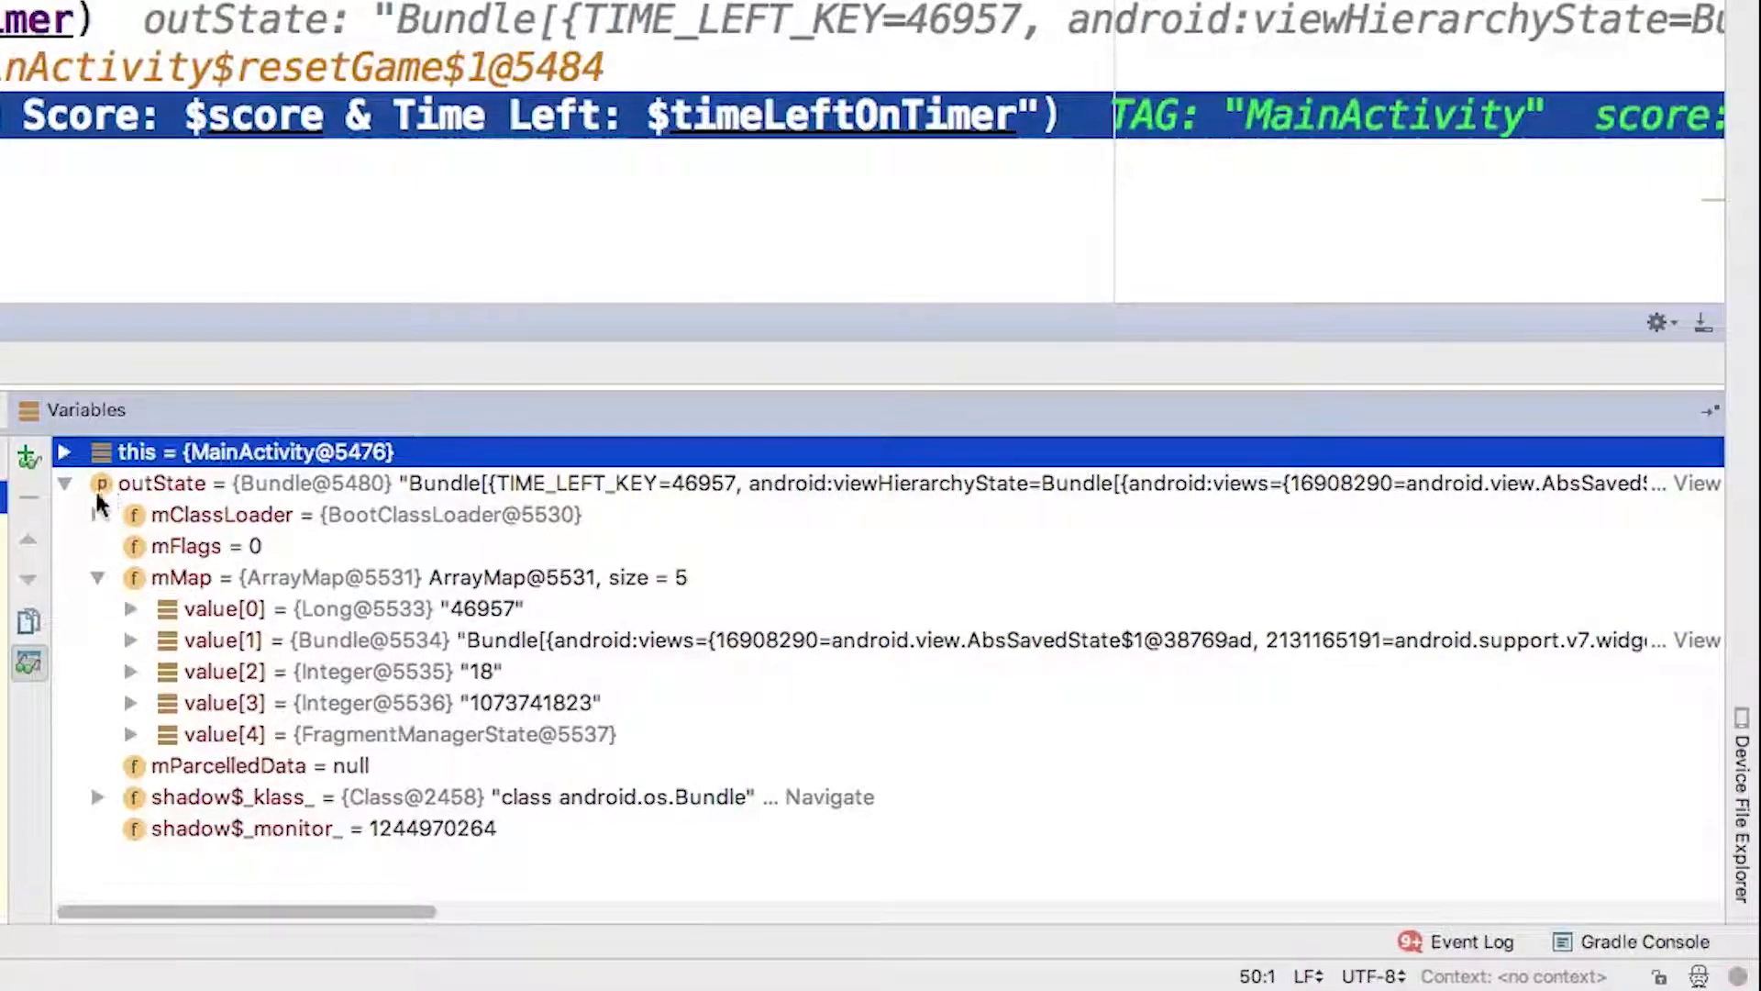
Expand 'this' and select score = 18 and timeLeftOnTimer = 46957 to match the bundle values
{"action": "left_click", "coordinate": [62, 452]}
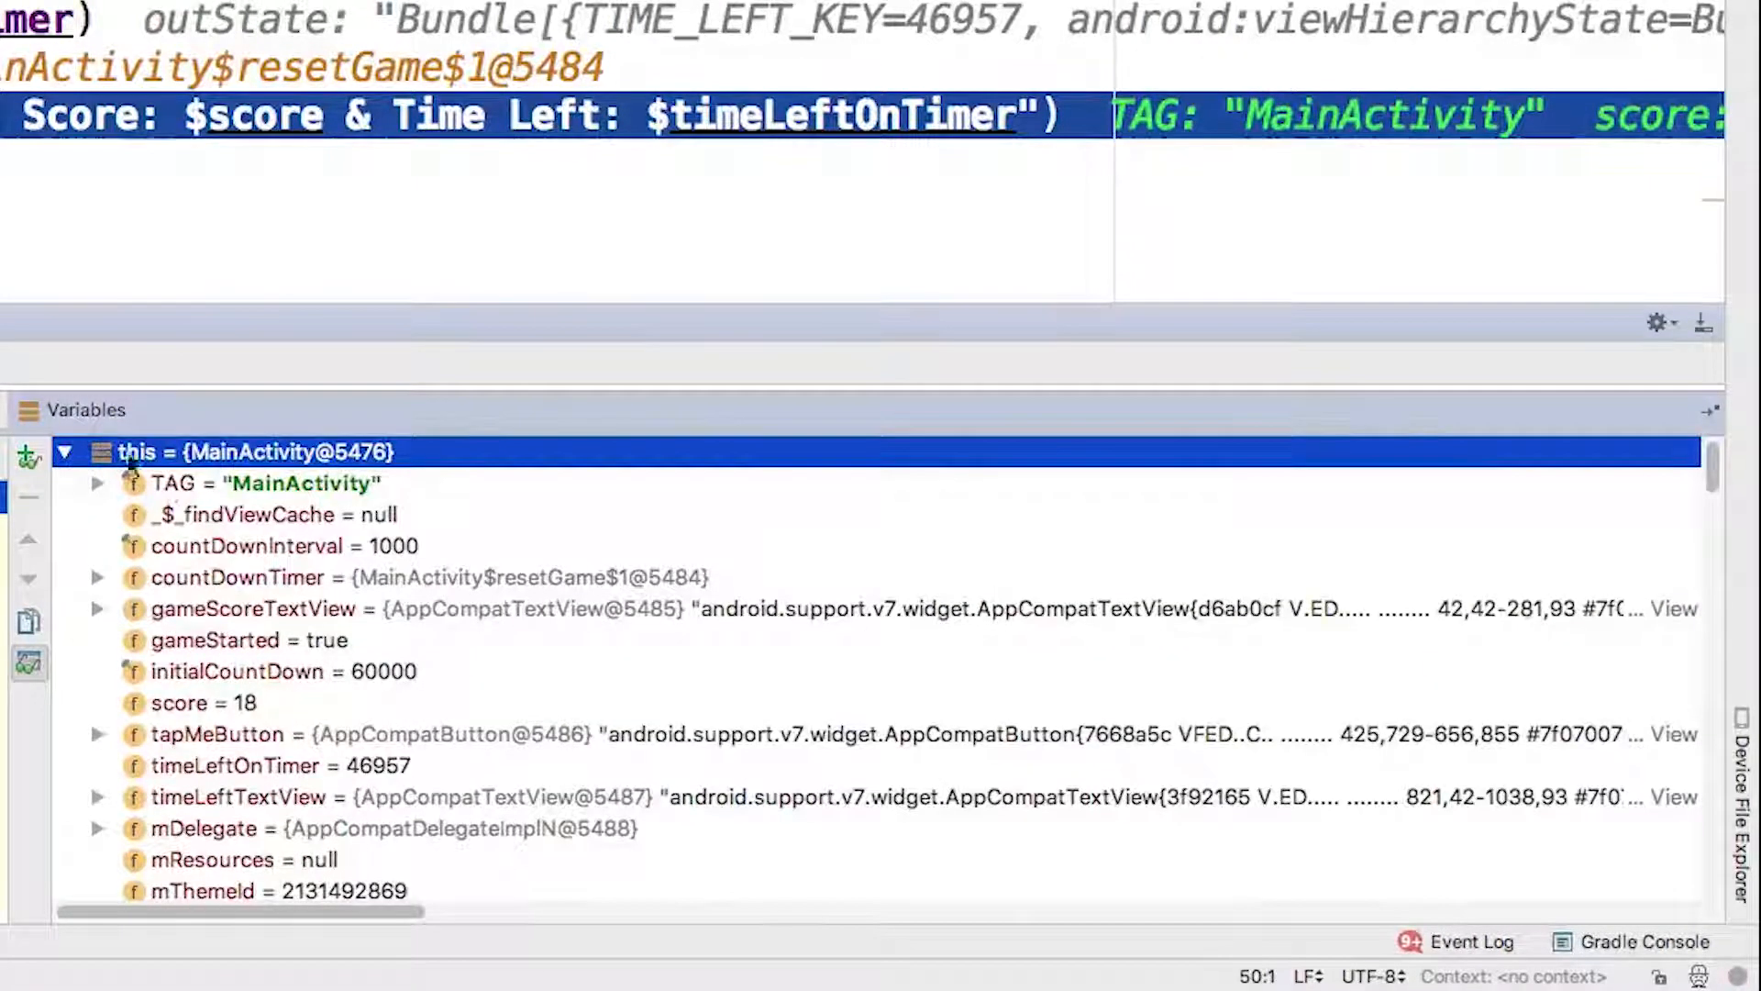
{"action": "left_click", "coordinate": [184, 703]}
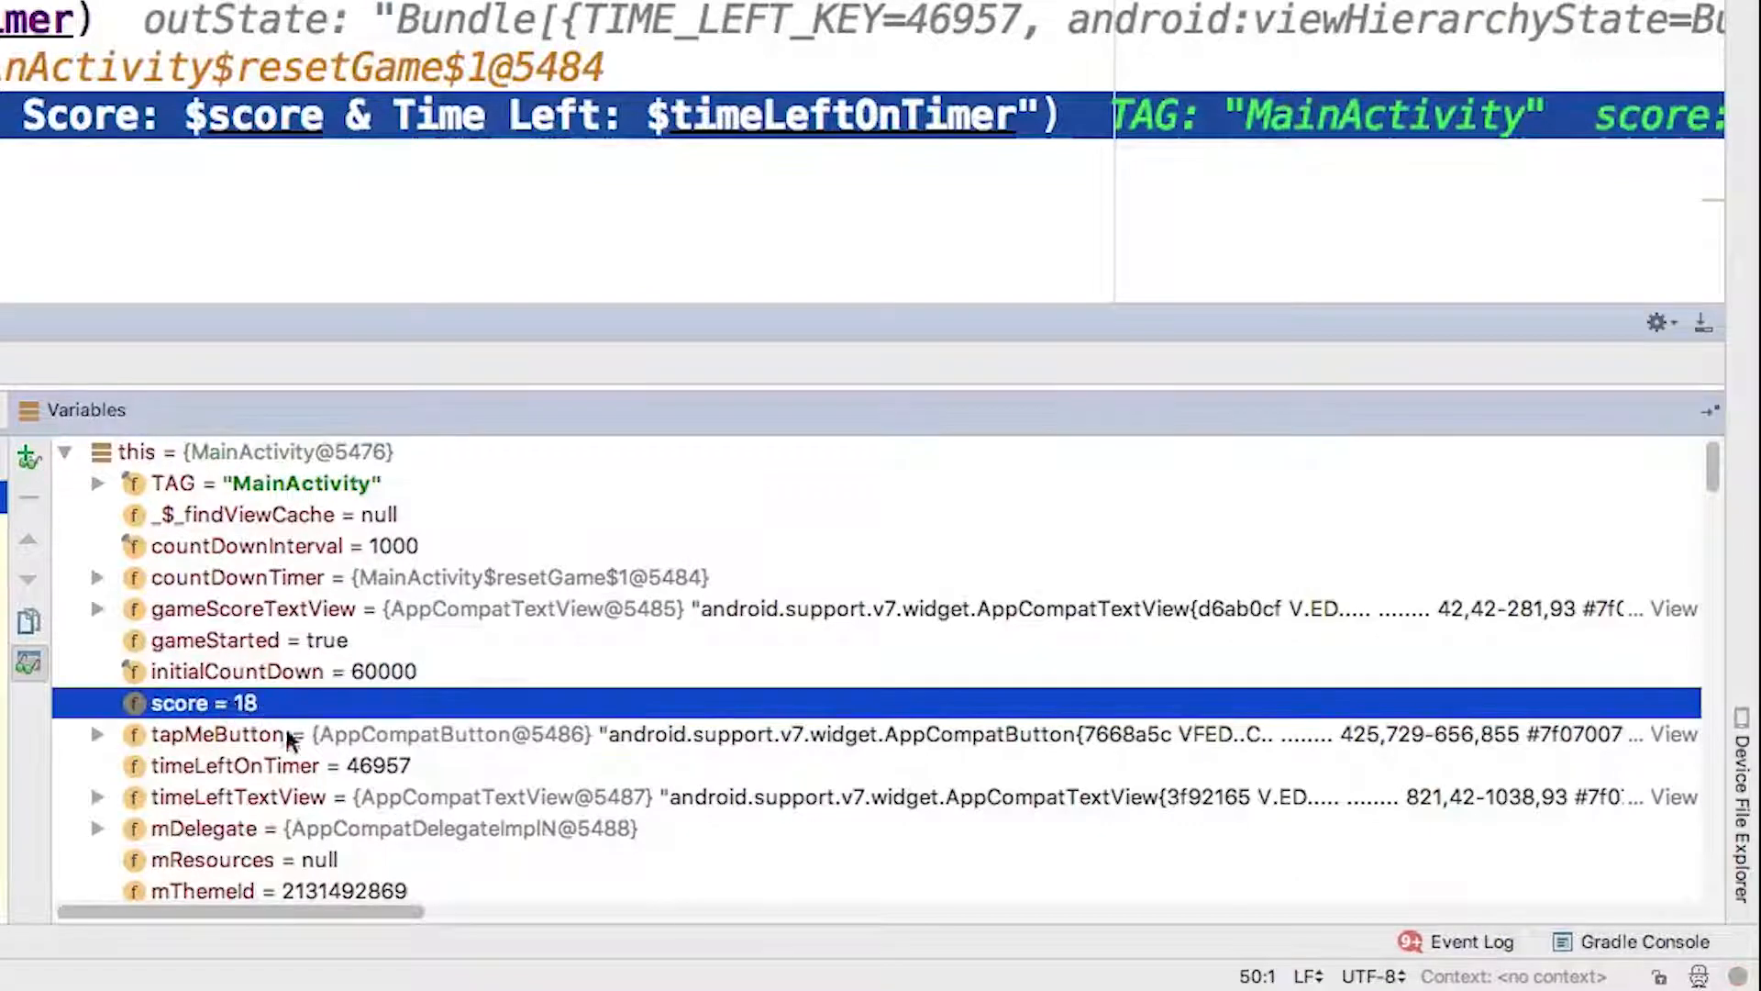
{"action": "left_click", "coordinate": [248, 765]}
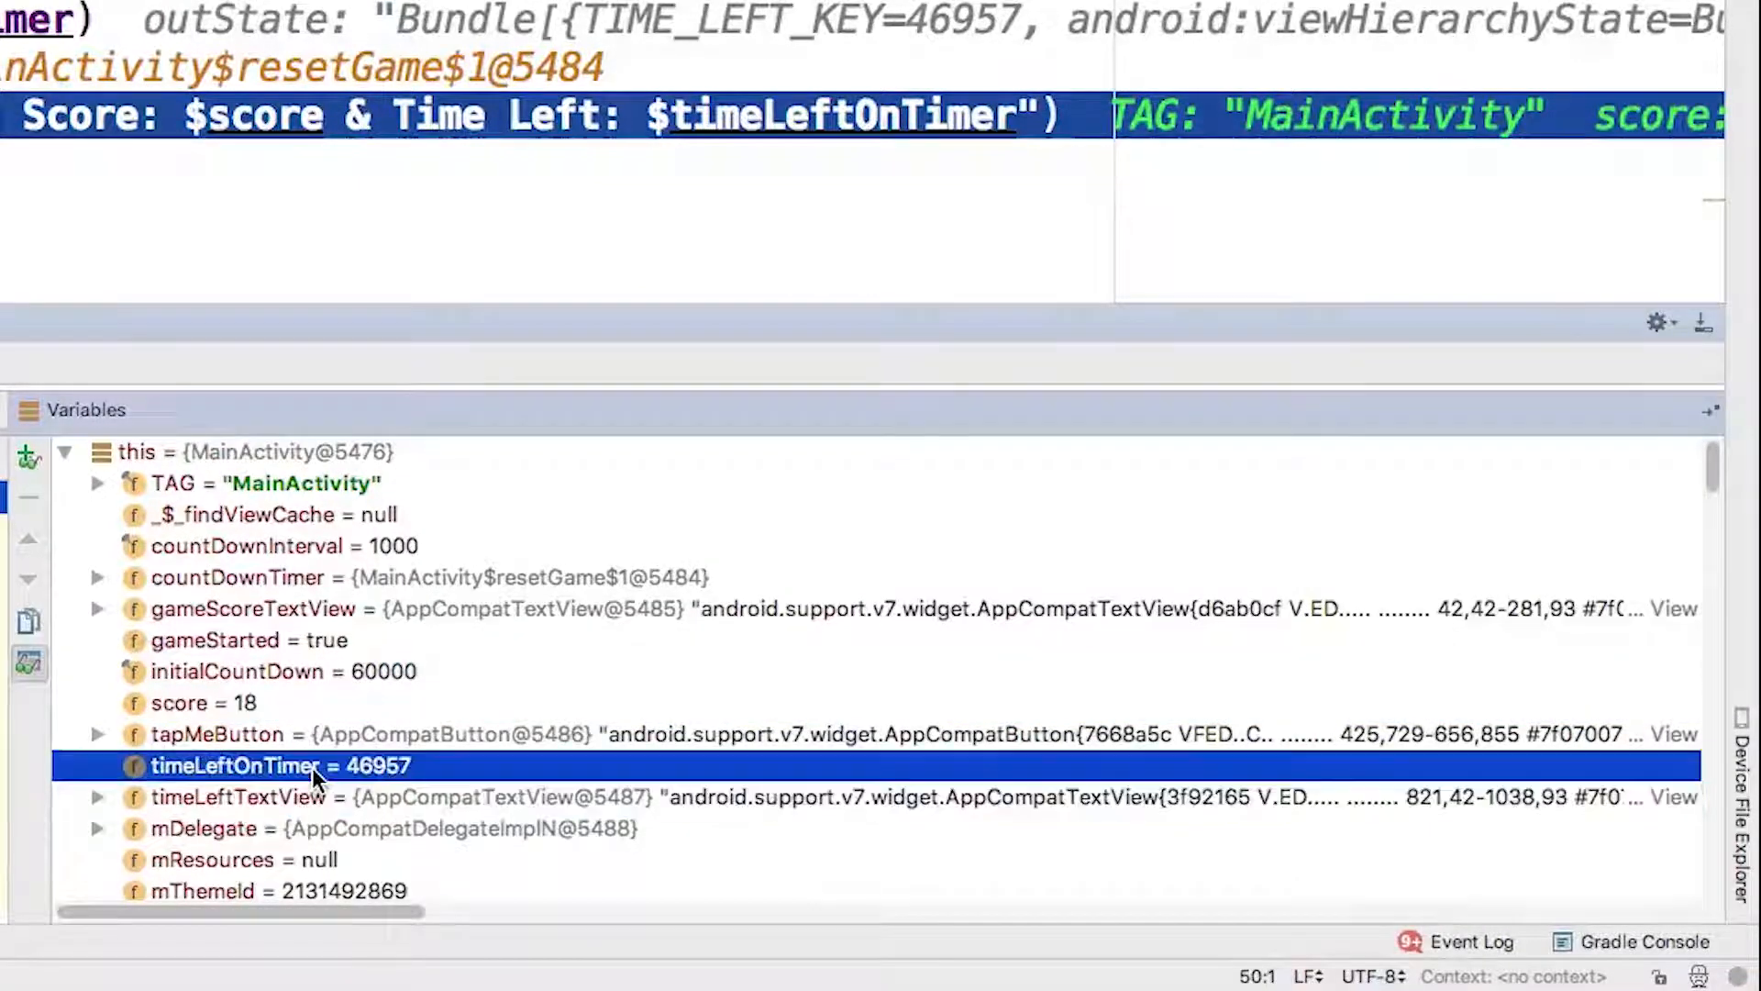